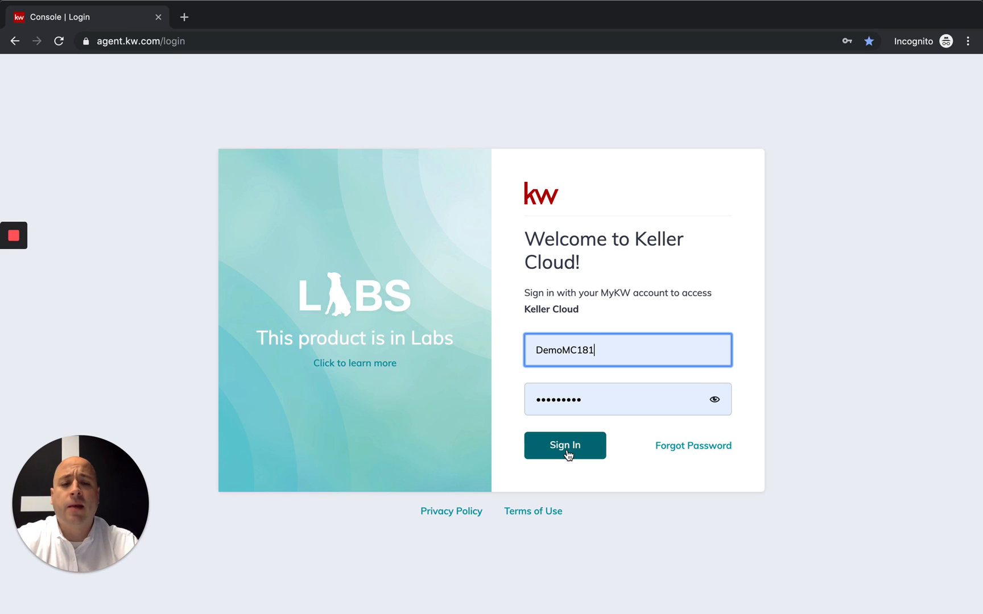
Submit the demo account credentials on the Keller Cloud login page to reach the dashboard.
click(563, 445)
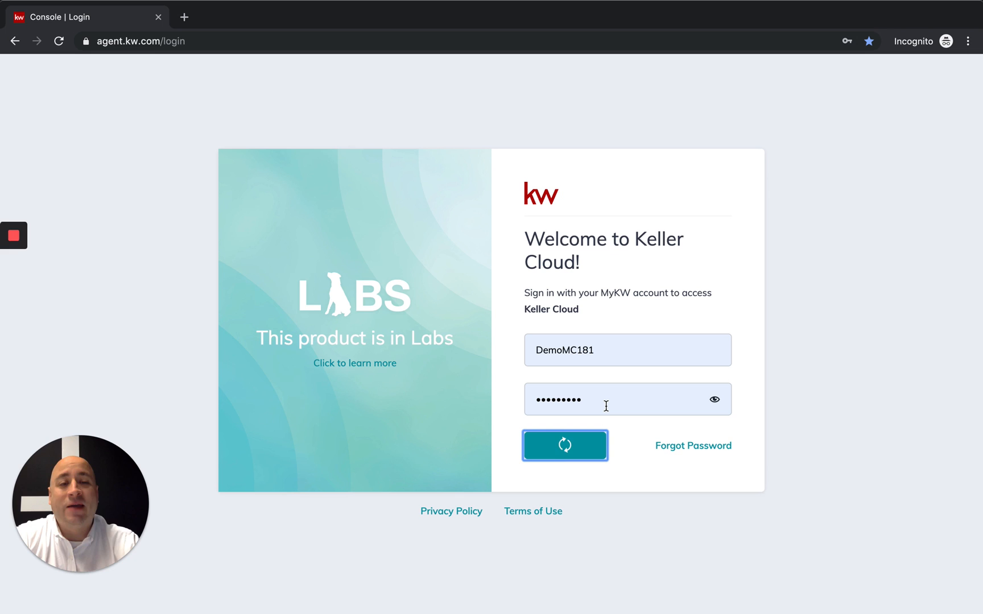
click(564, 445)
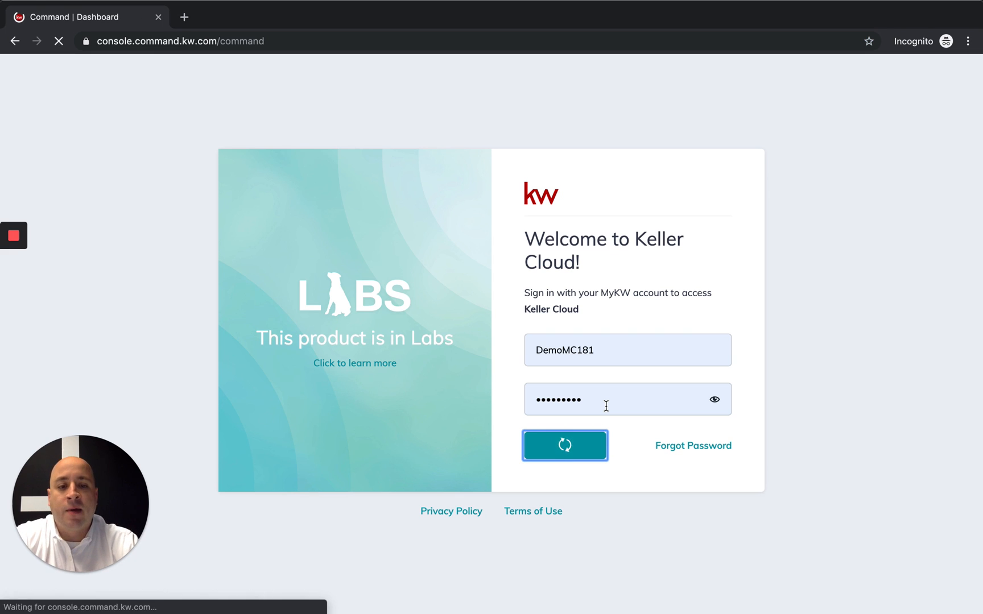
click(564, 445)
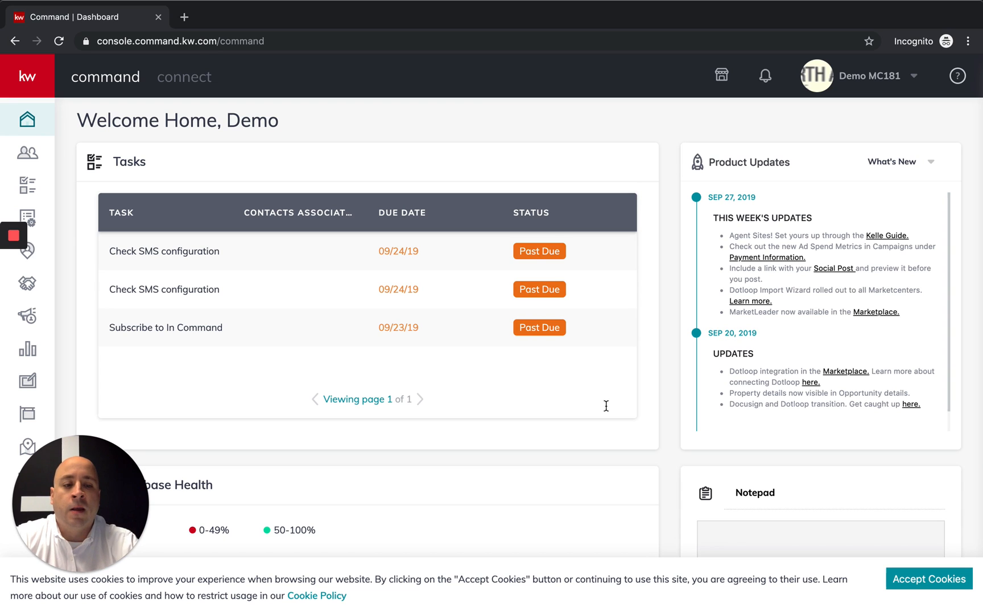
Accept cookies and open Landing Pages' Agent Site Page tab, showing no agent sites.
click(928, 578)
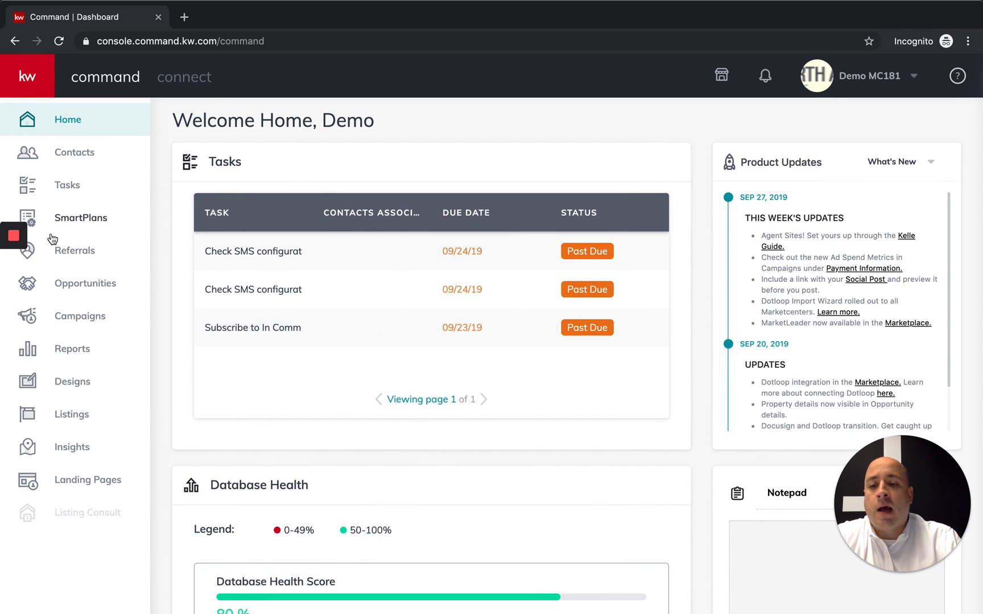
mouse_move(85, 489)
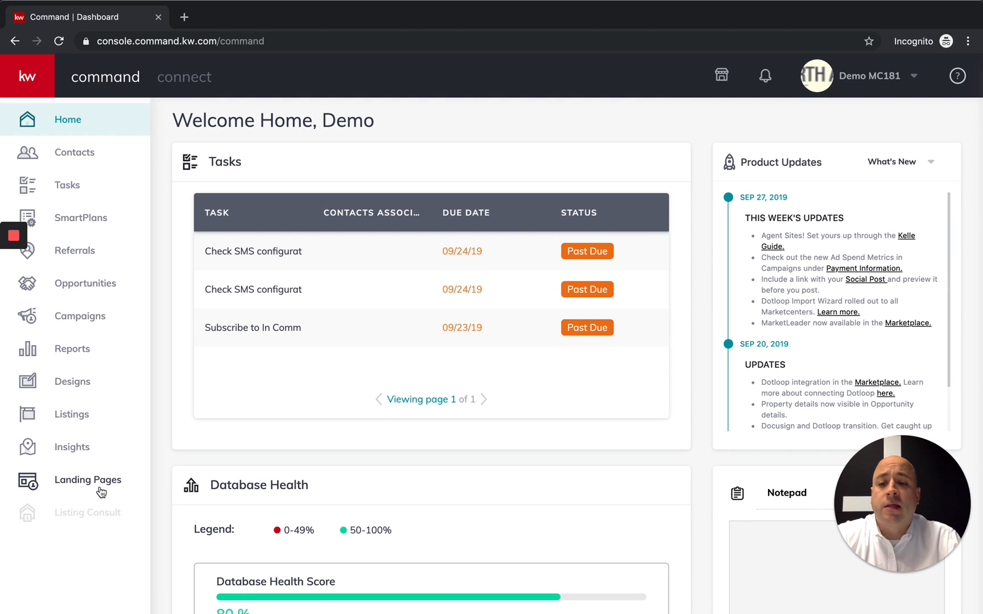
click(87, 479)
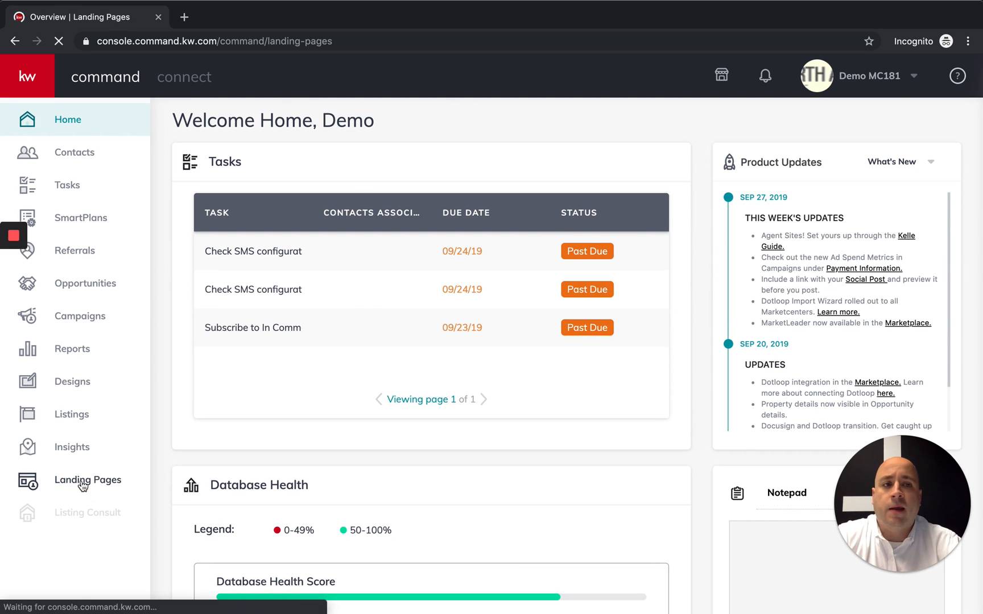
click(88, 479)
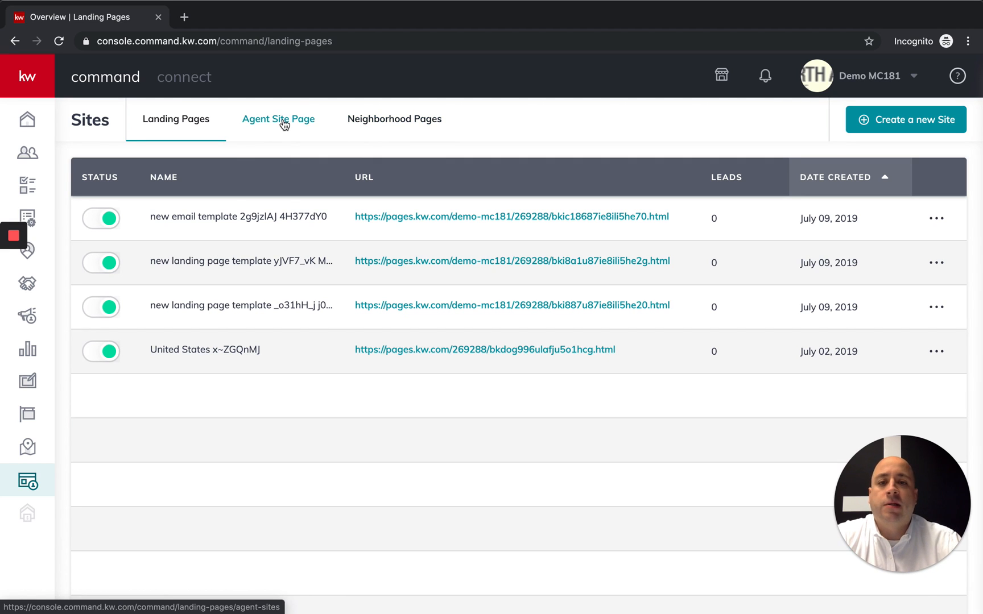
click(278, 119)
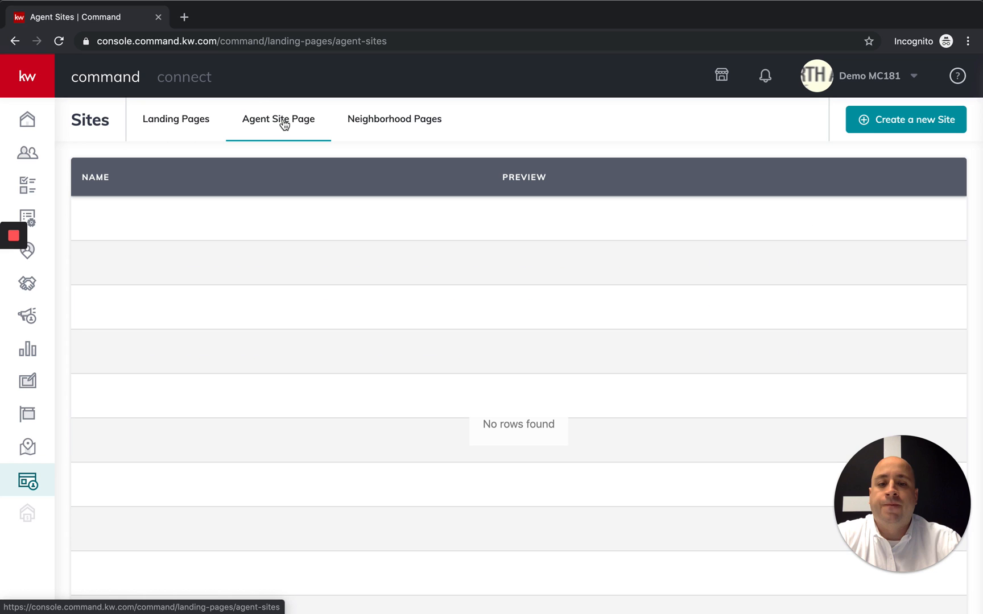
mouse_move(349, 249)
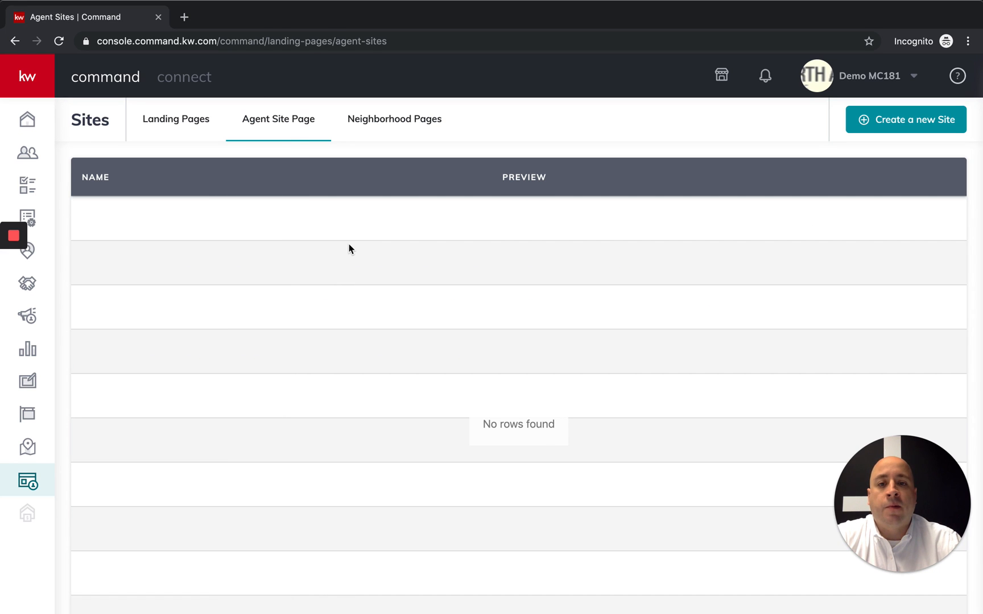
mouse_move(353, 261)
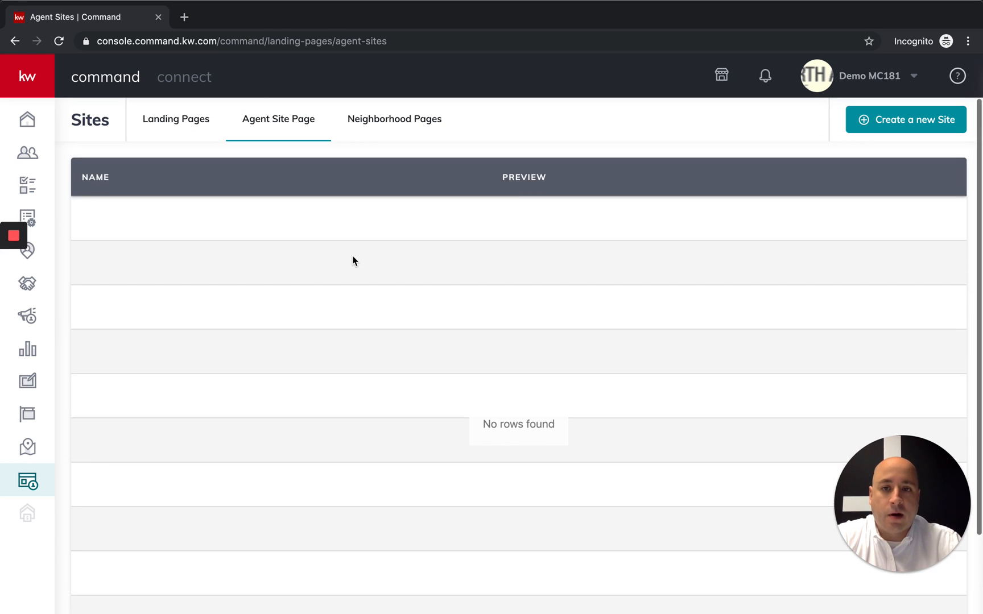
scroll(down, 3)
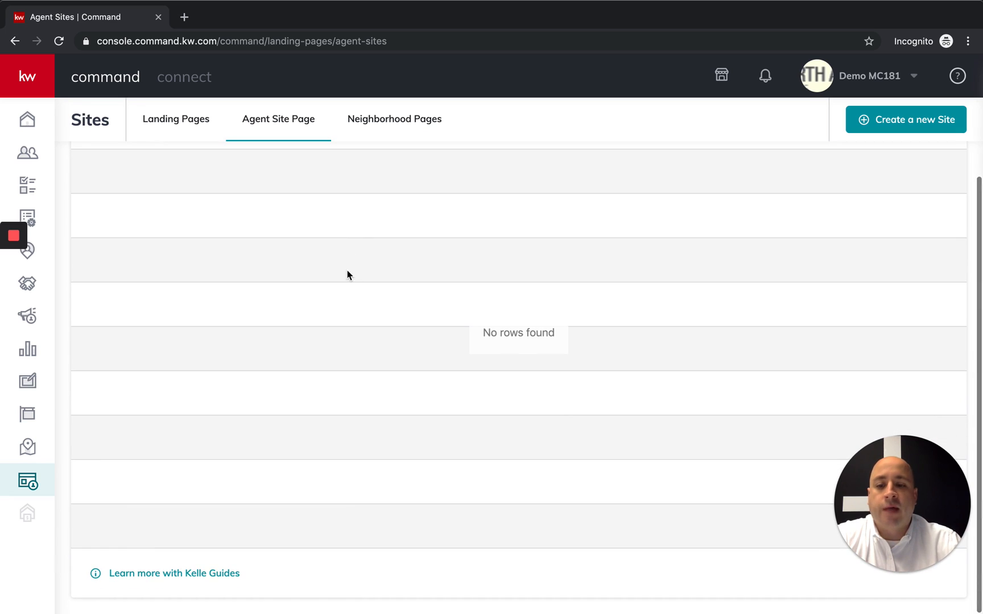
mouse_move(174, 573)
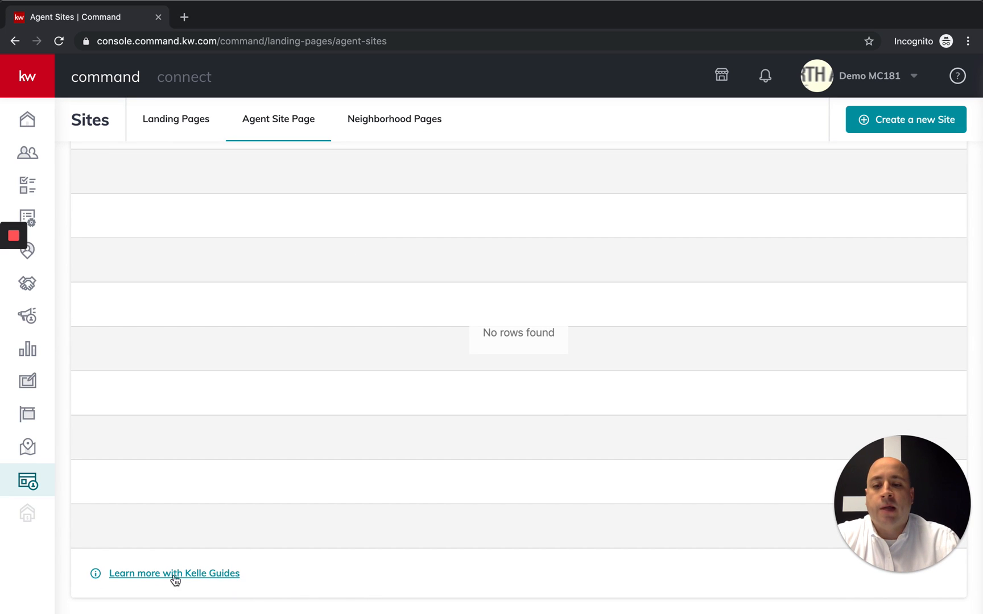
mouse_move(188, 577)
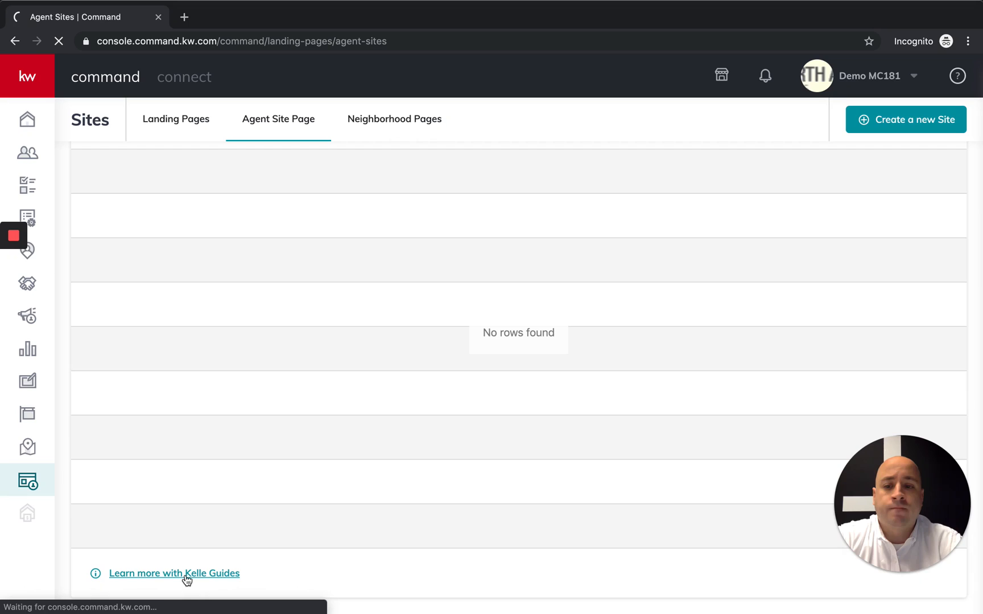
Open the Agent Sites Kelle Guide and start it, reaching step 1, Subdomain.
click(174, 573)
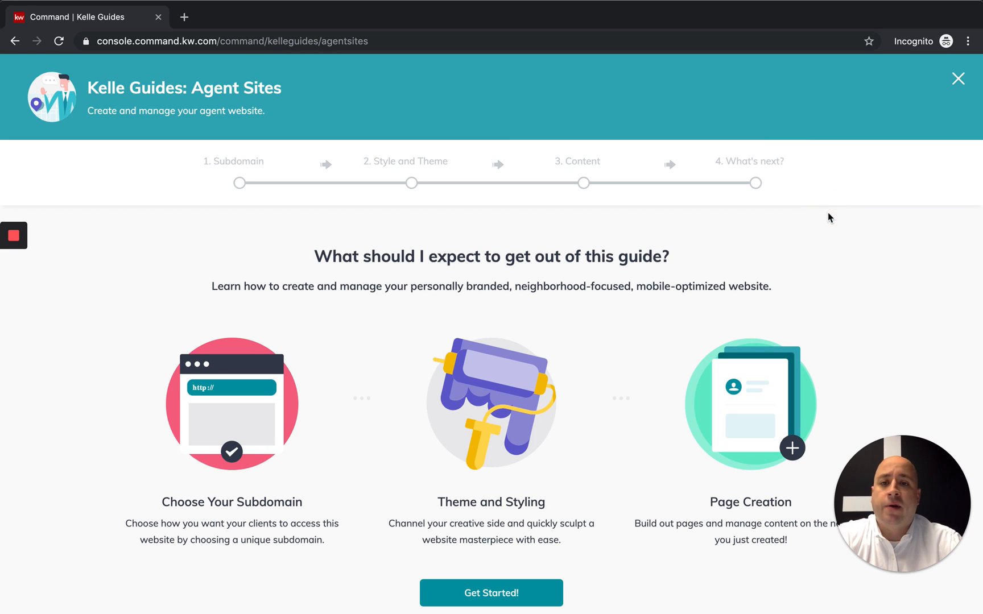
mouse_move(705, 249)
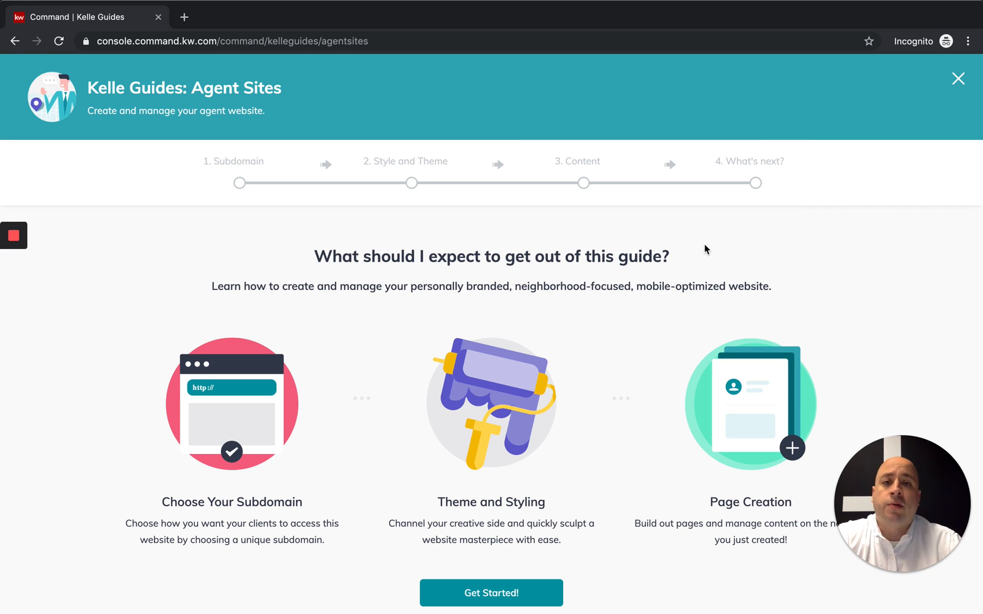
scroll(down, 3)
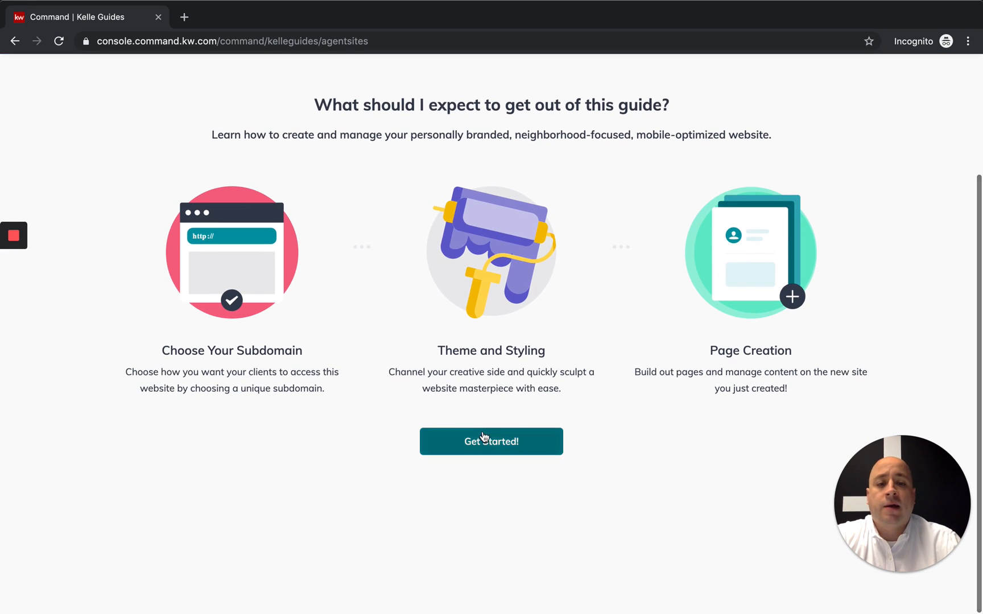
click(491, 441)
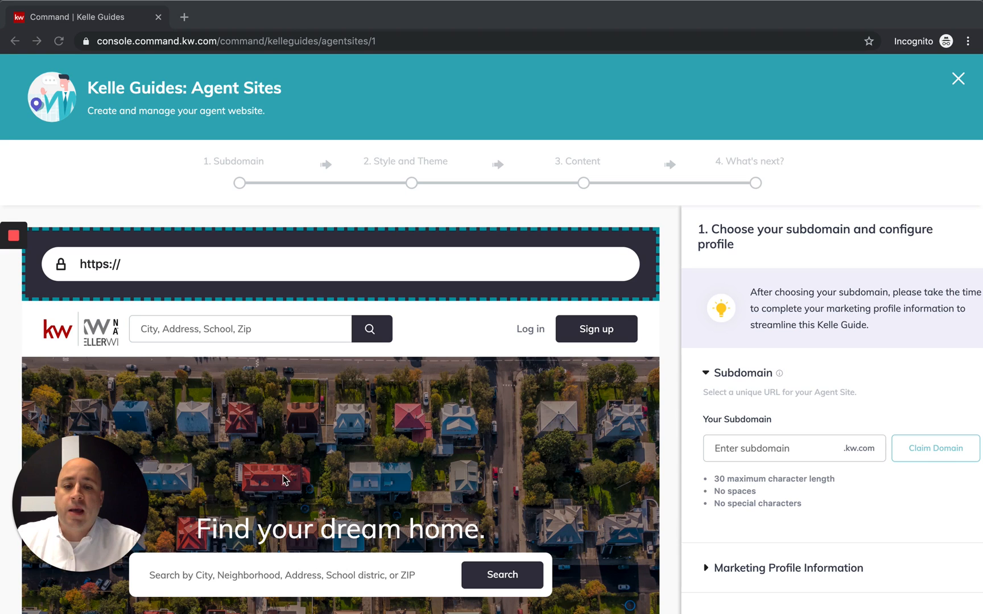
scroll(down, 3)
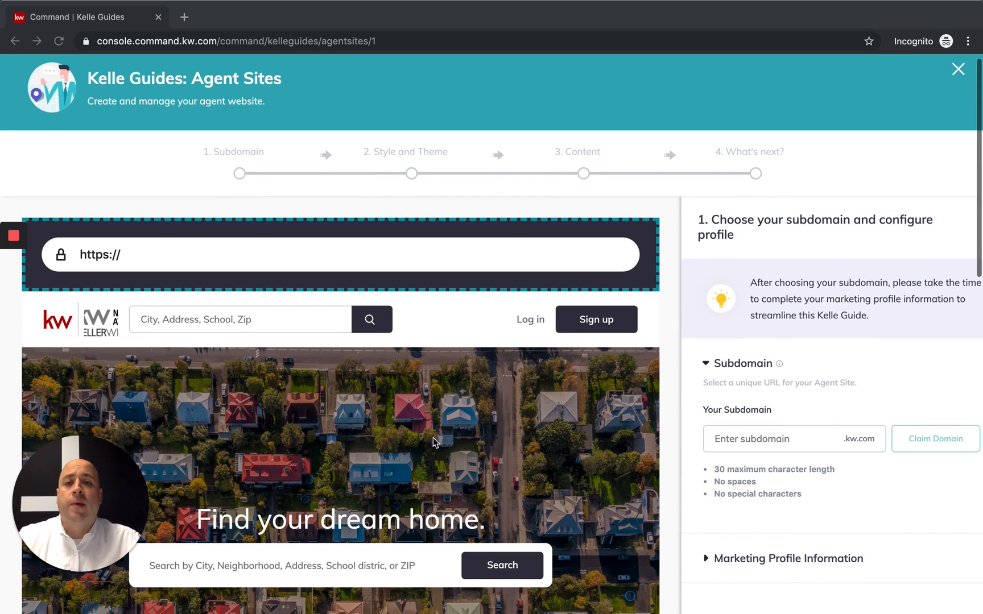
scroll(down, 3)
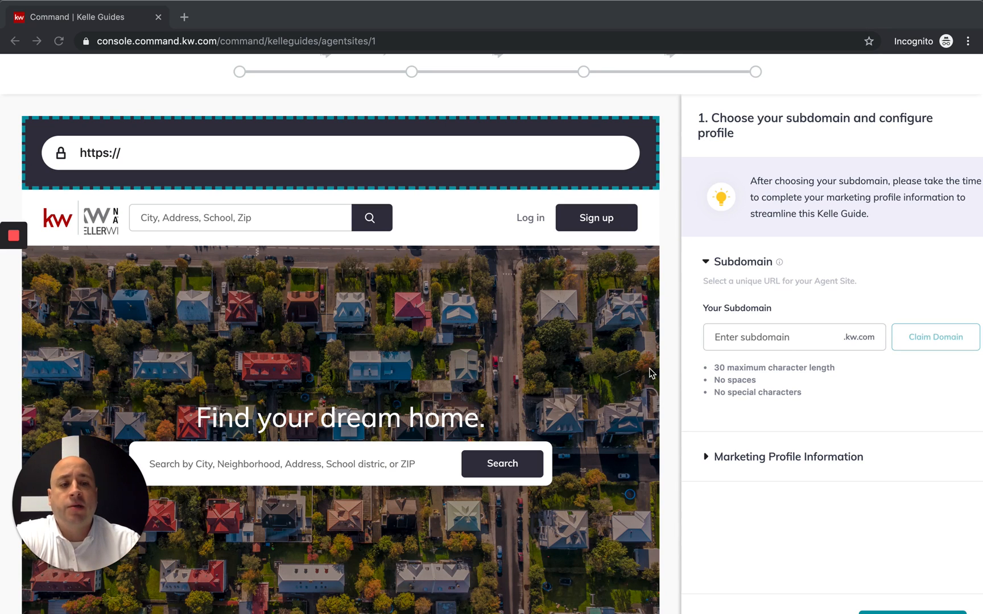
mouse_move(799, 345)
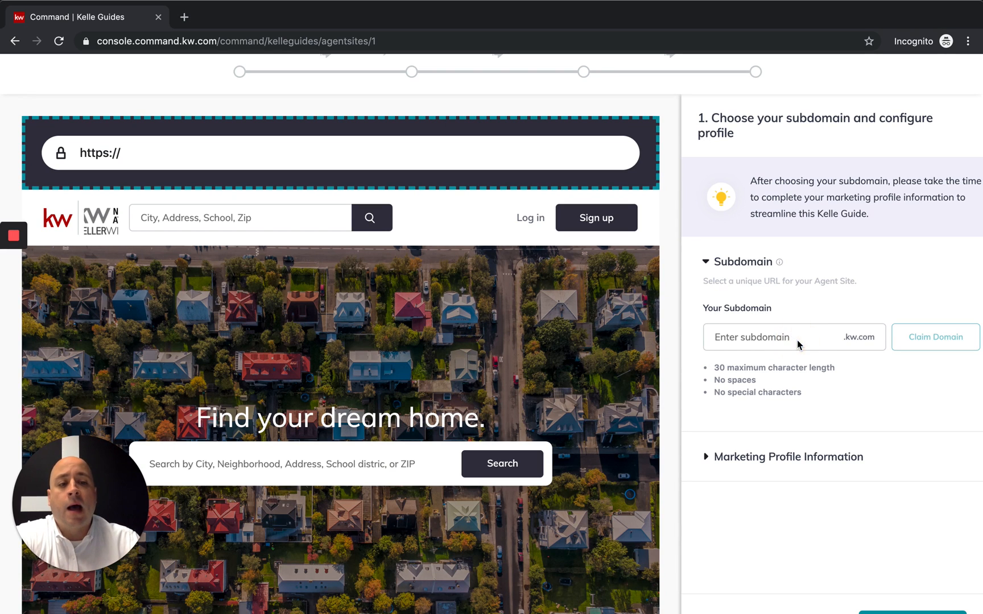
Enter demomc181 as the subdomain and claim demomc181.kw.com.
click(767, 337)
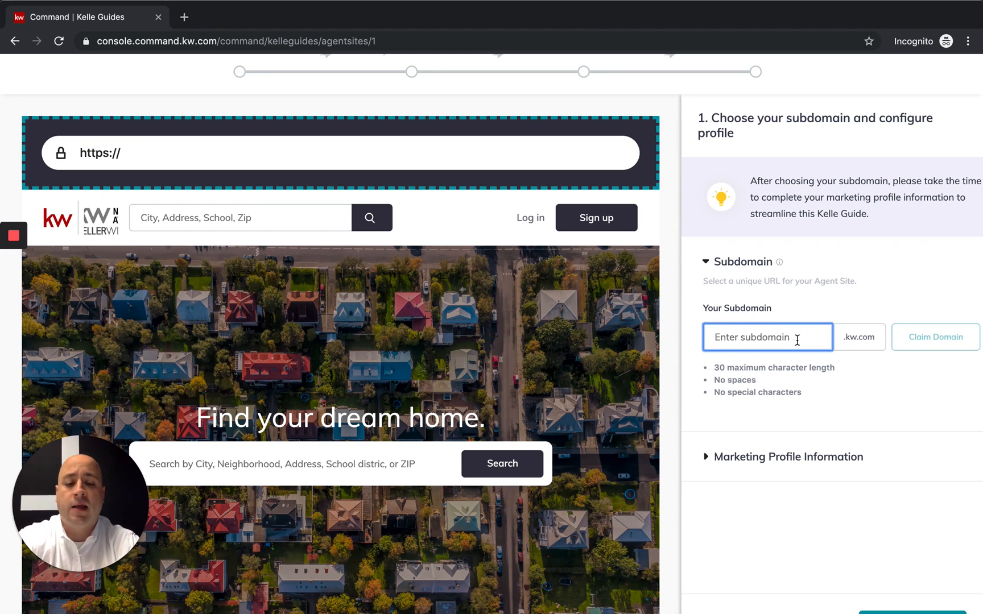
text(demo)
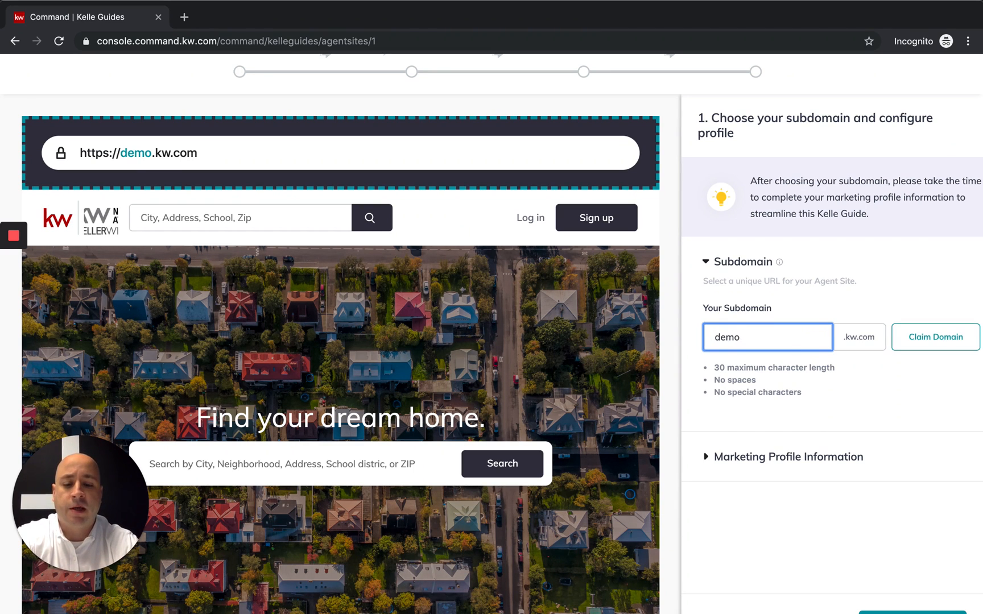
text(mc181)
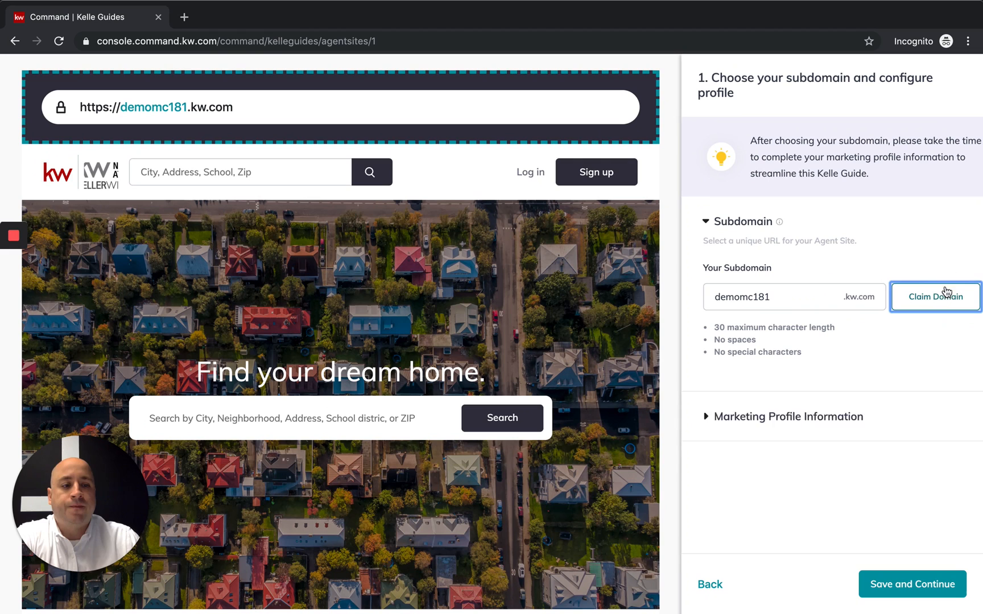
click(935, 296)
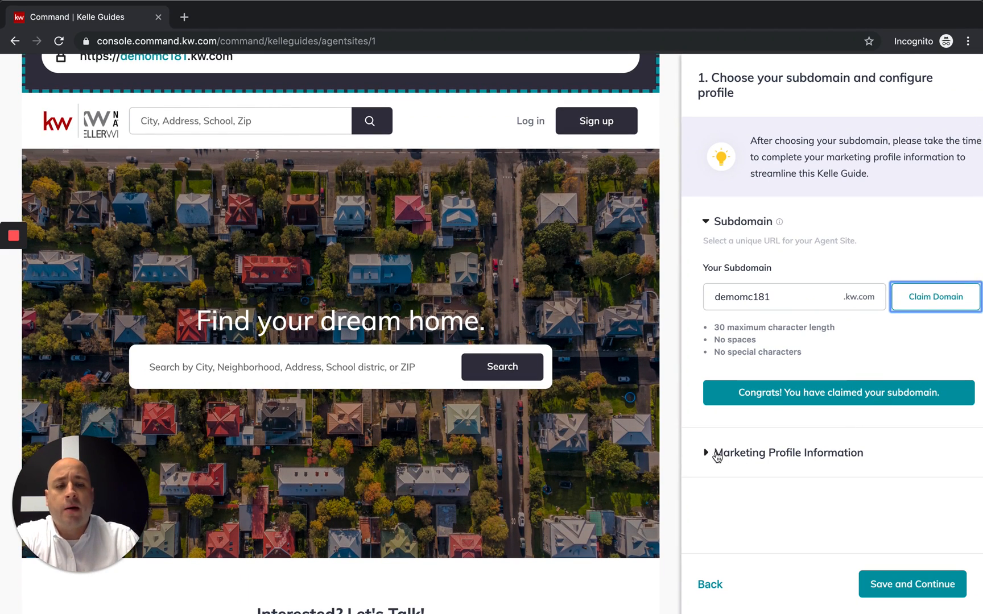
Expand Marketing Profile Information and move Suite 100 onto Address Line 2.
click(788, 453)
text(N)
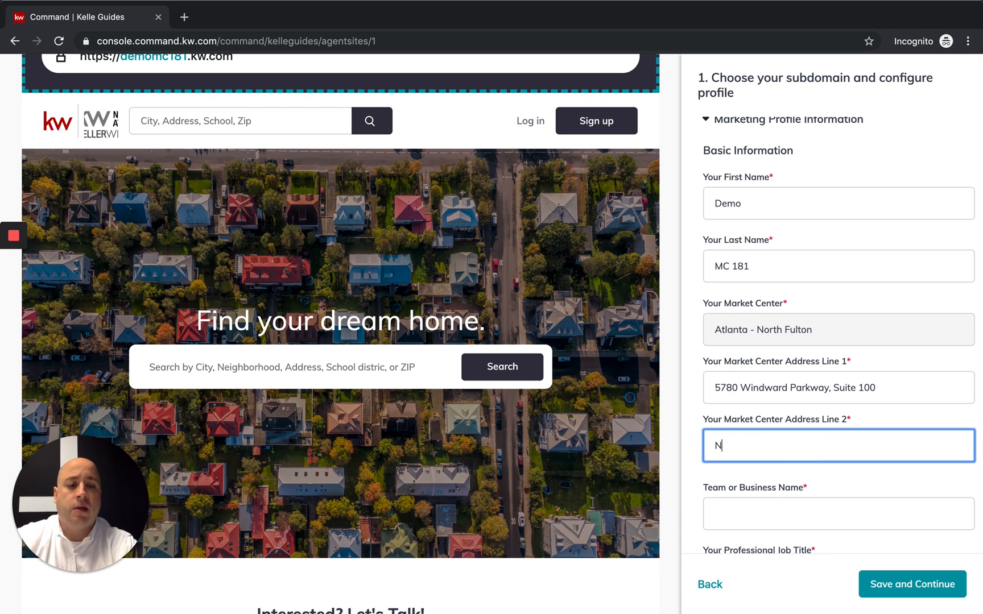
key(Backspace)
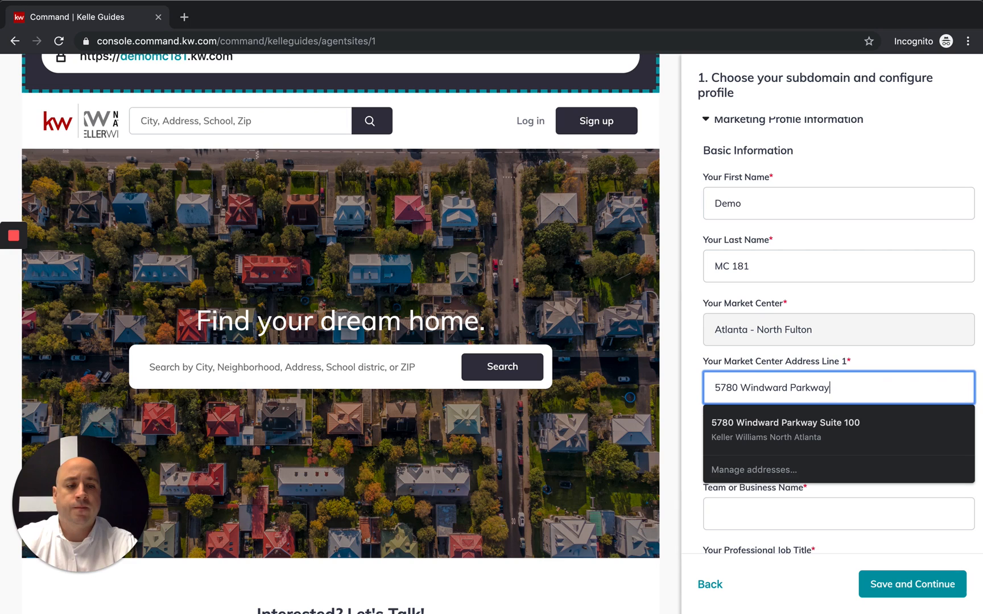
text(Suite)
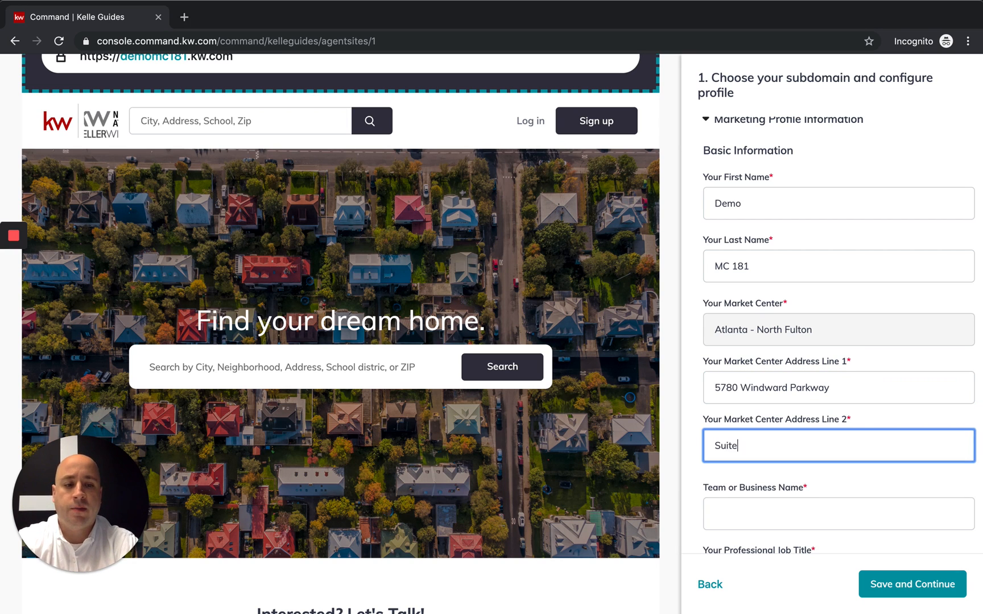
text(100)
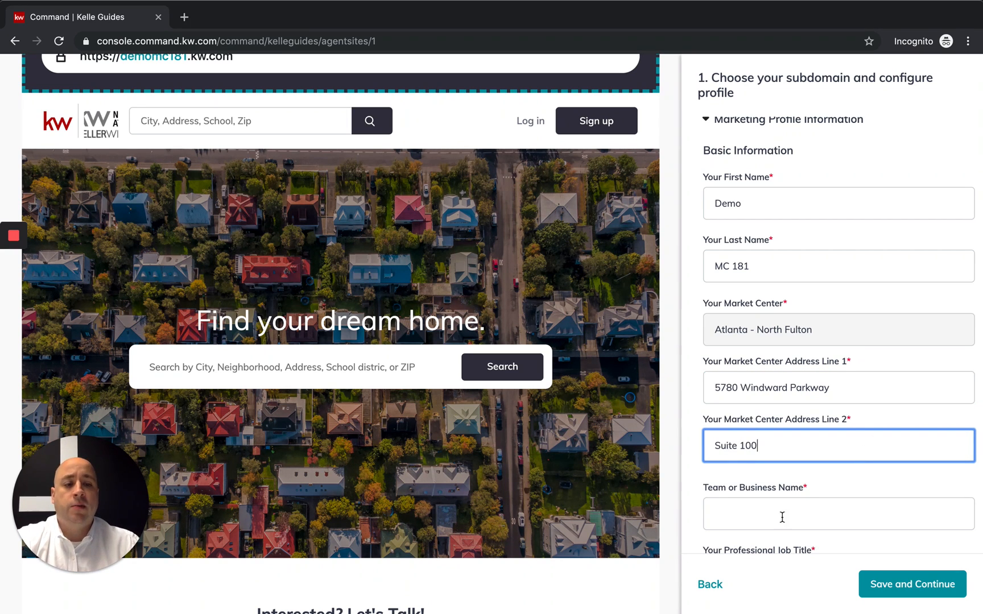
Set team name Demo Team and job title REALTOR, and begin footer Link 1.
text(DEm)
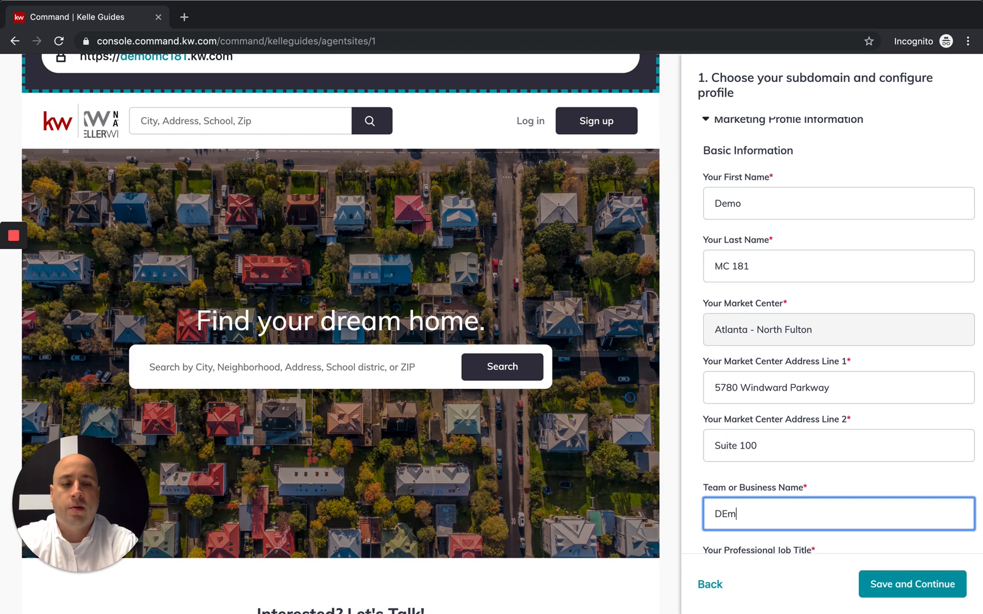
key(Backspace)
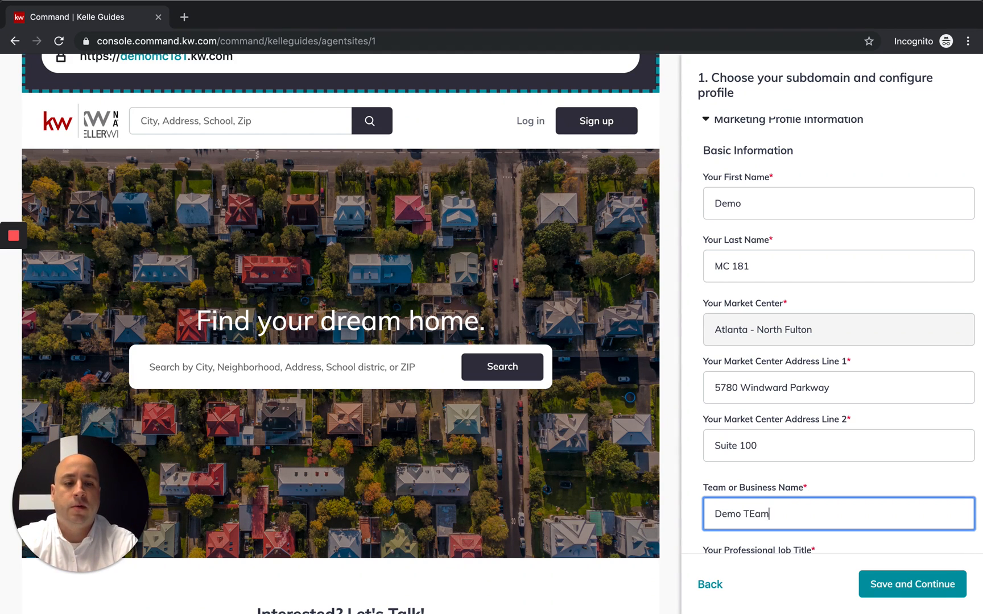
text(Demo Team)
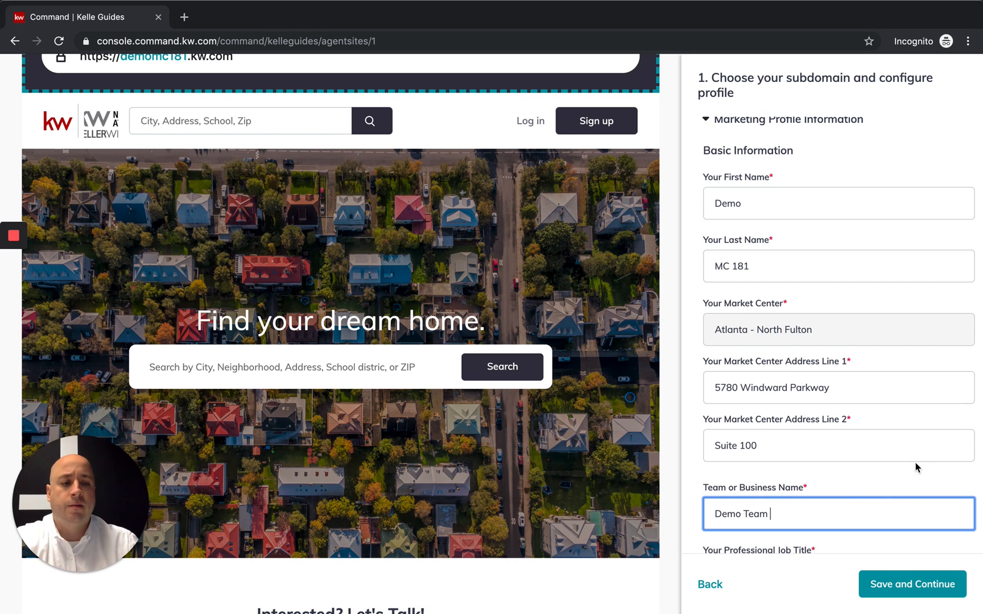
scroll(down, 3)
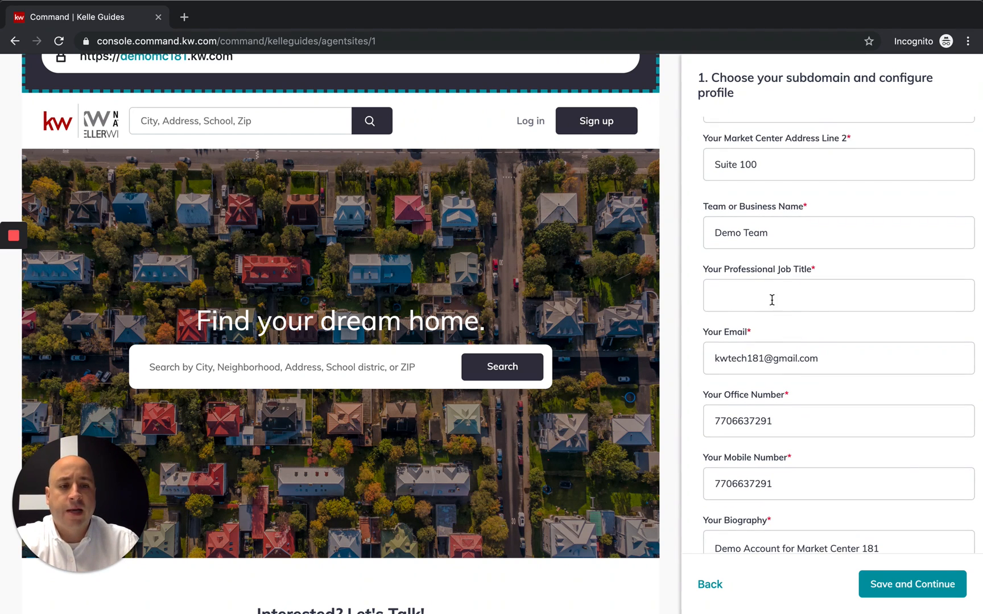
text(REALTOR)
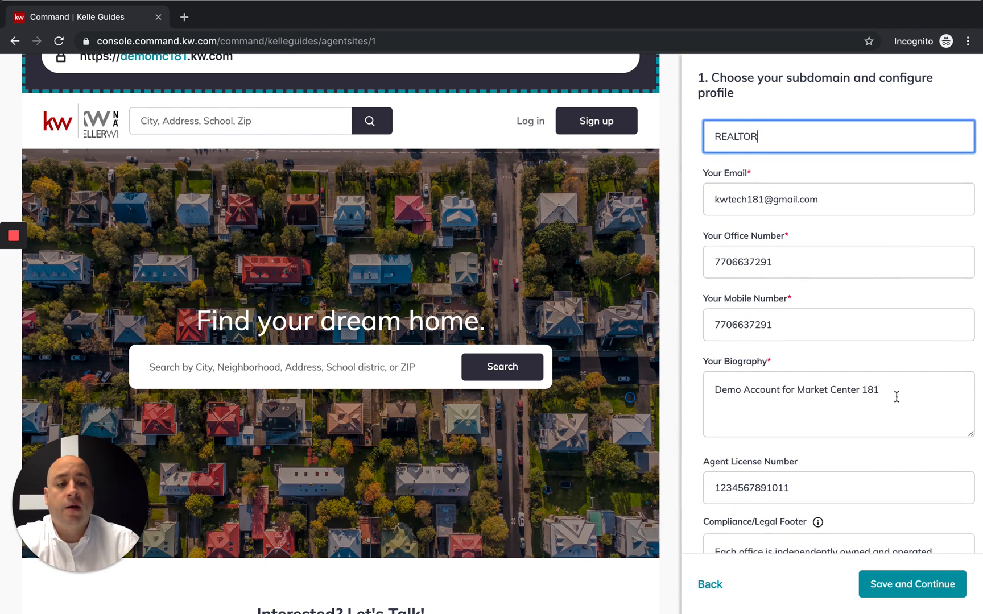
click(837, 404)
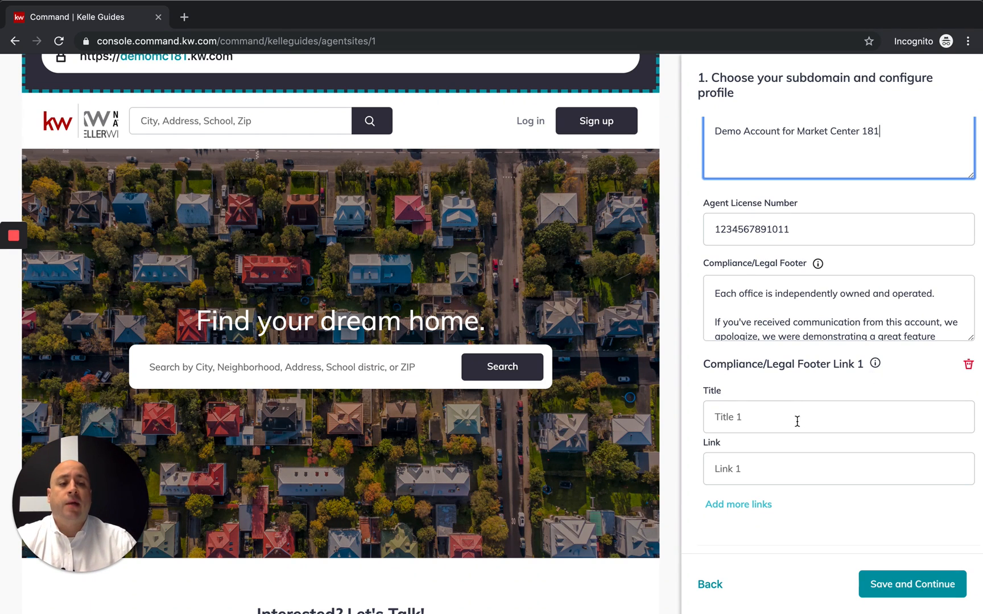
click(837, 468)
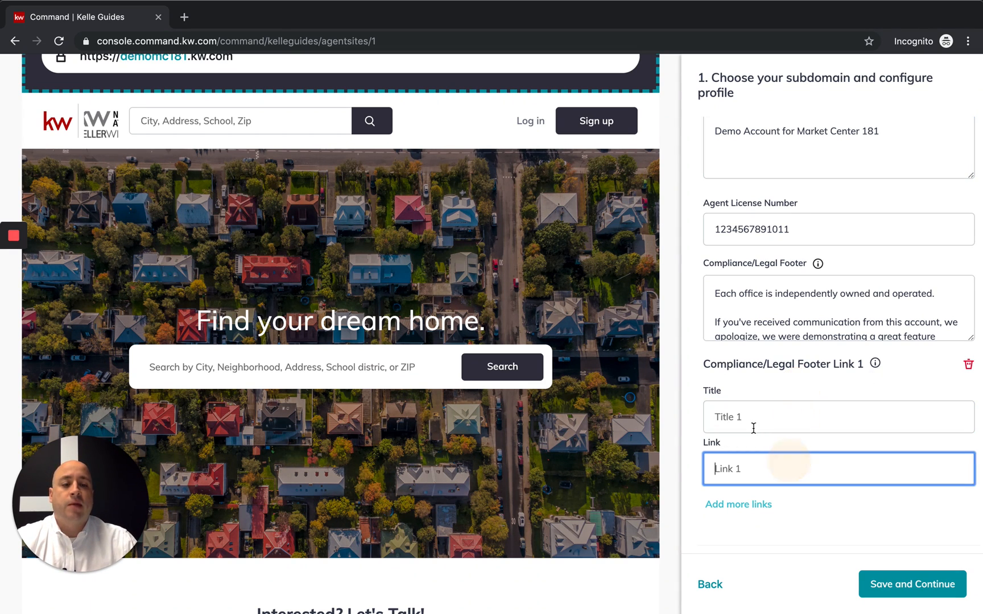
text(Consu)
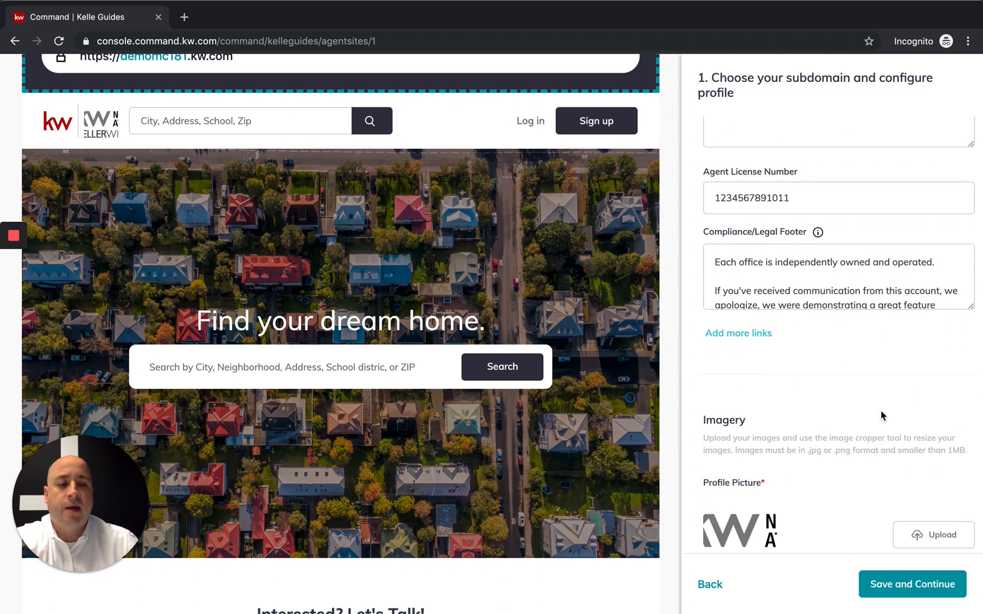
Scroll past the blank footer link and through the Imagery uploads, leaving them unchanged.
scroll(down, 3)
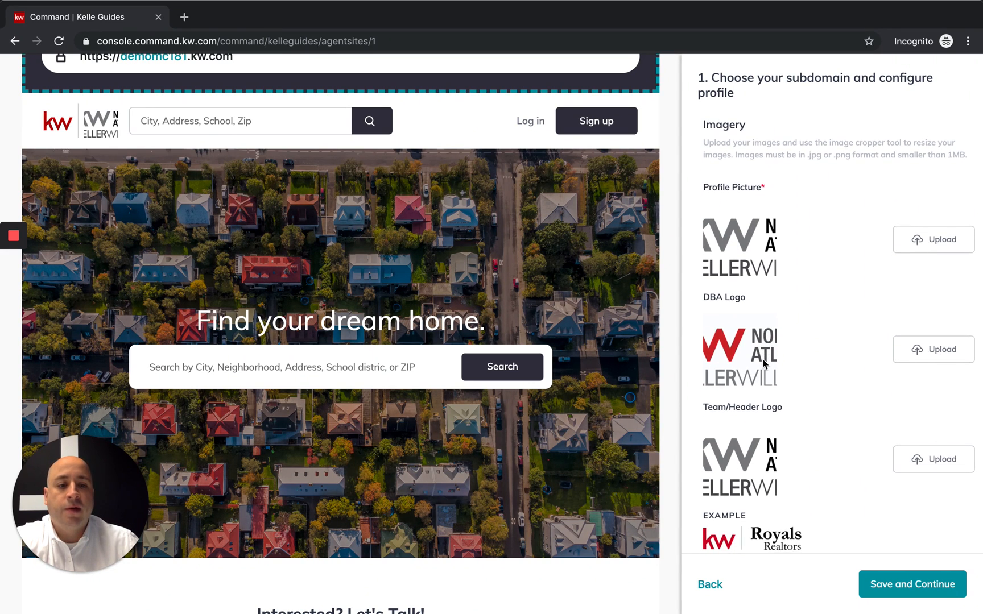
scroll(down, 3)
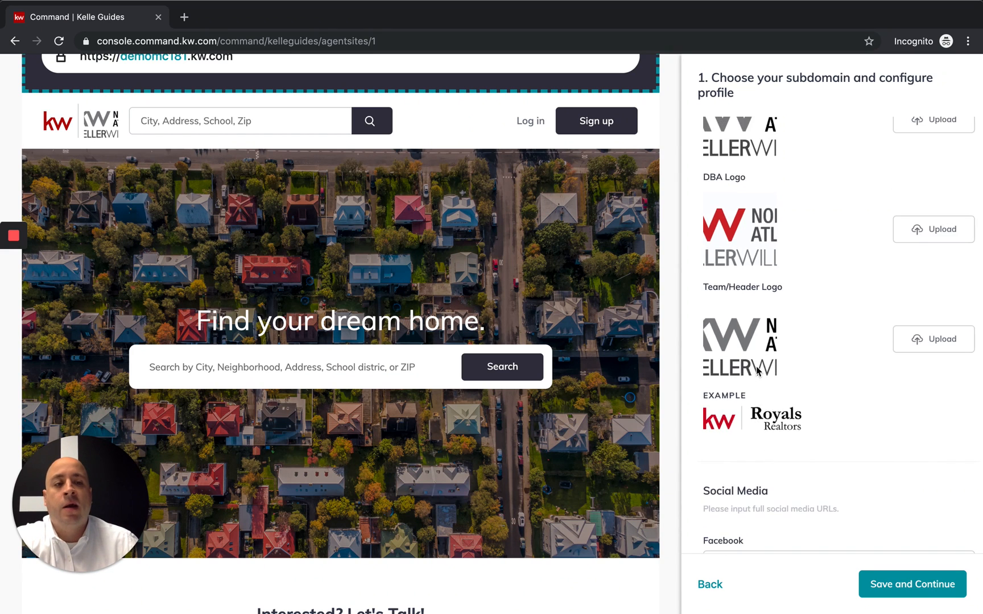
scroll(down, 3)
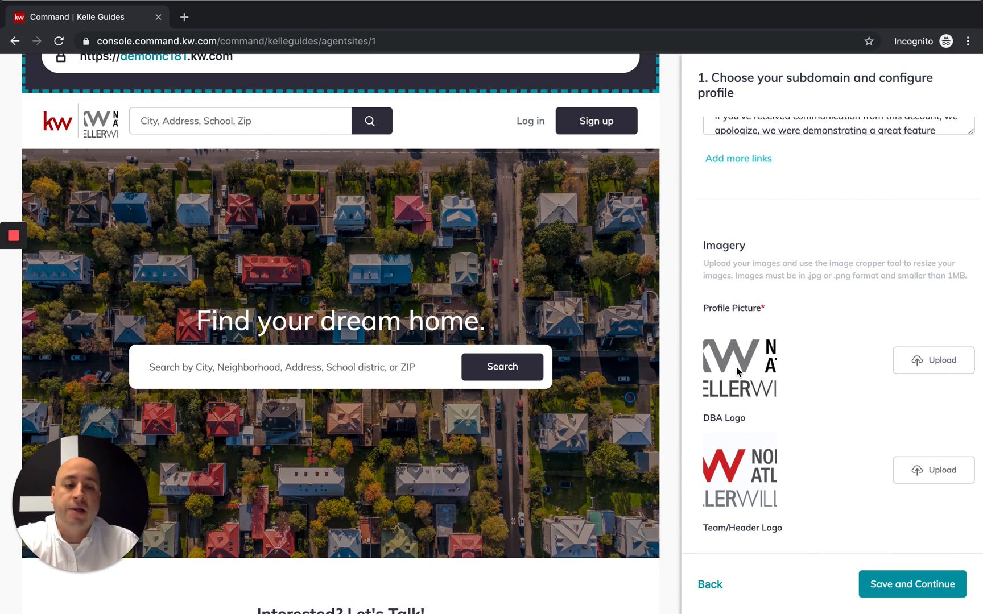
scroll(down, 3)
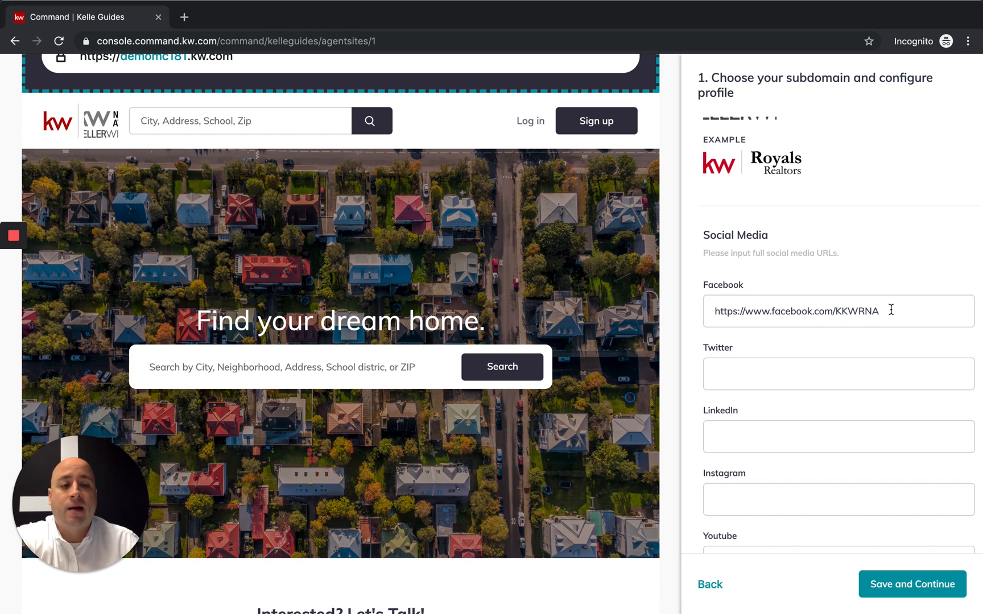
Finish the Facebook page URL under Social Media and save the subdomain and profile step.
click(838, 311)
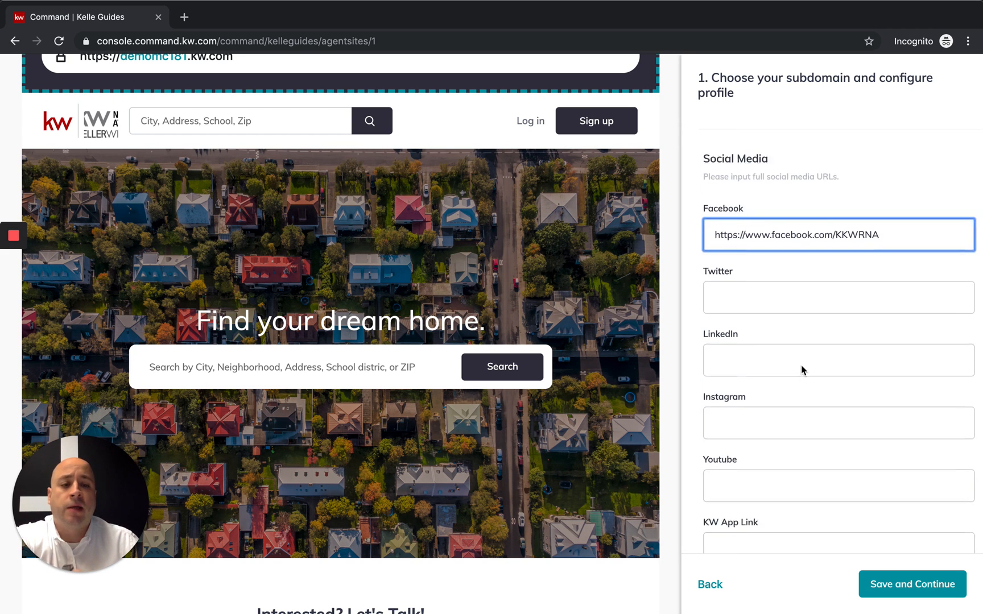
scroll(down, 3)
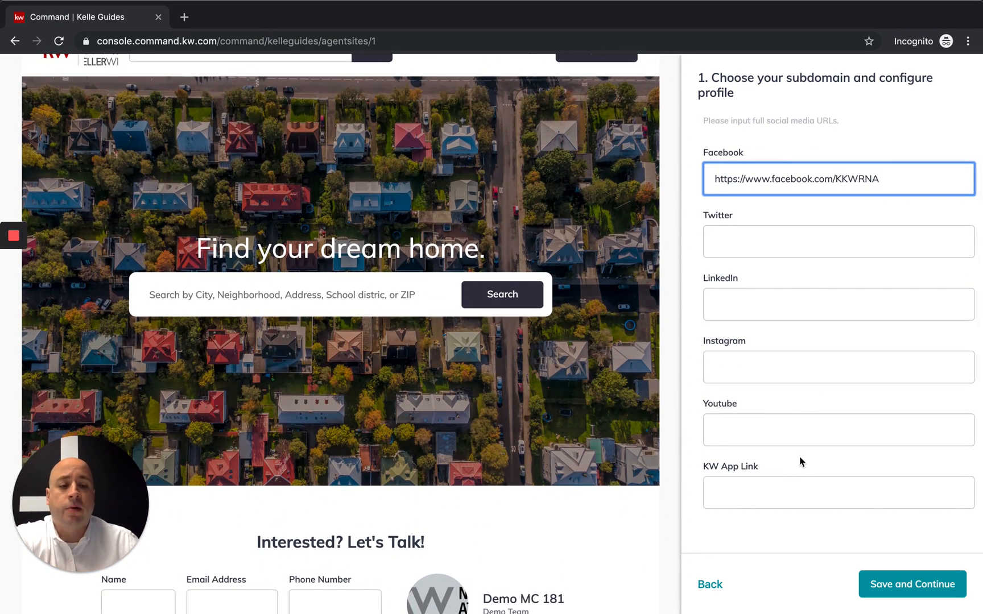
click(912, 584)
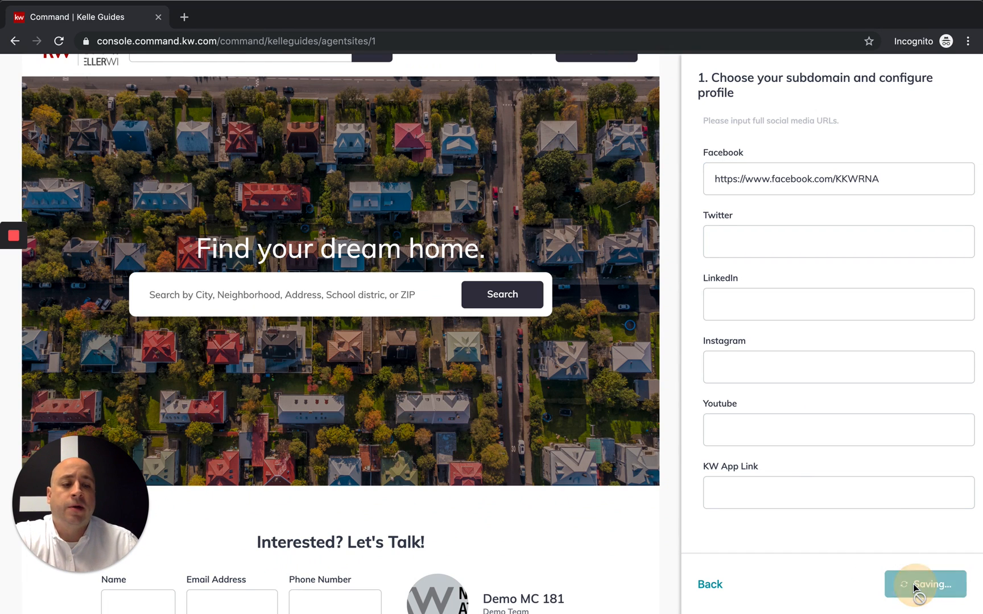
Preview KW Dark Theme, then reselect KW Red Theme and select the Homepage Text field.
click(926, 583)
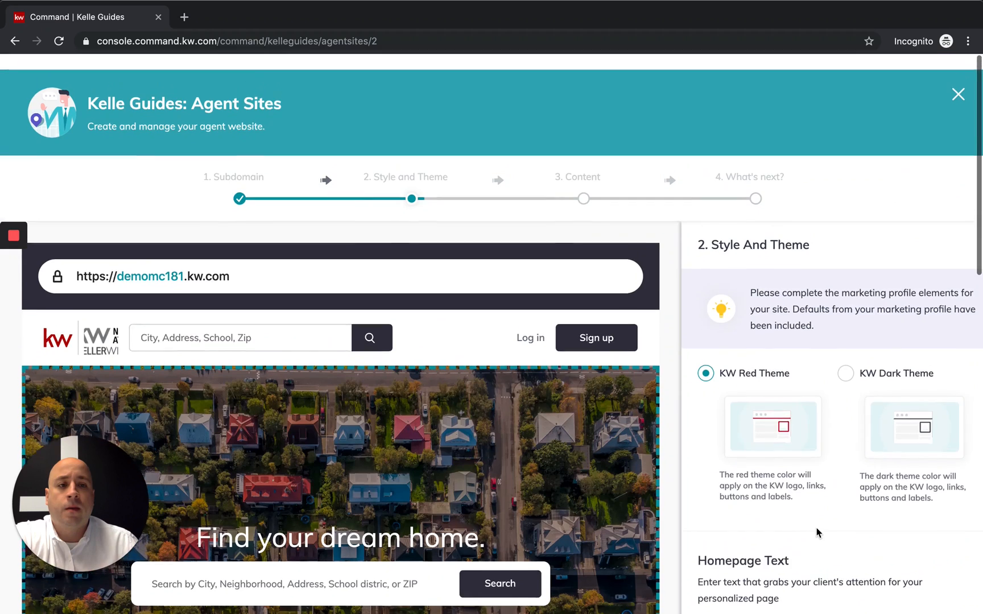
scroll(down, 3)
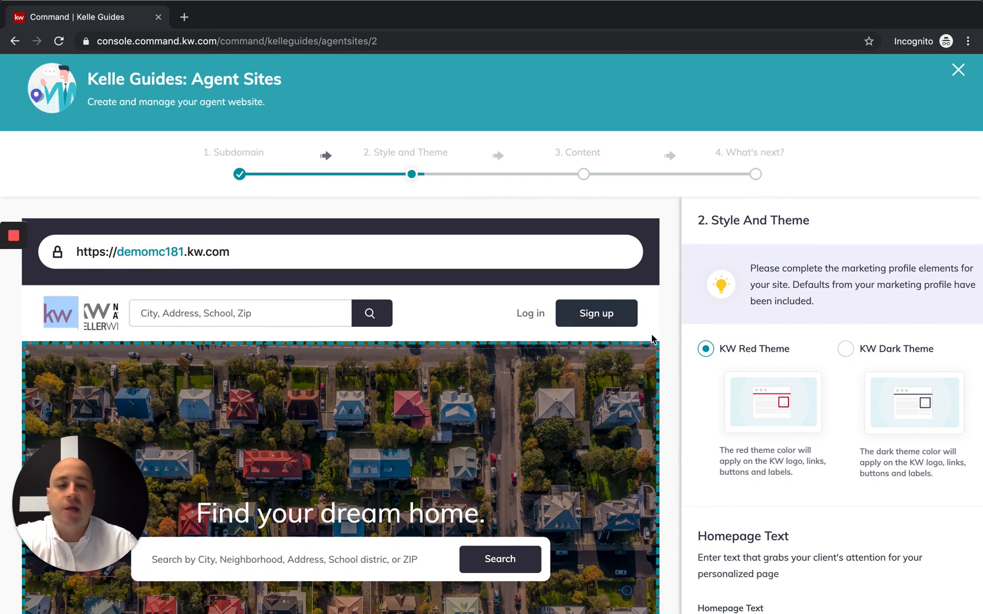
click(844, 348)
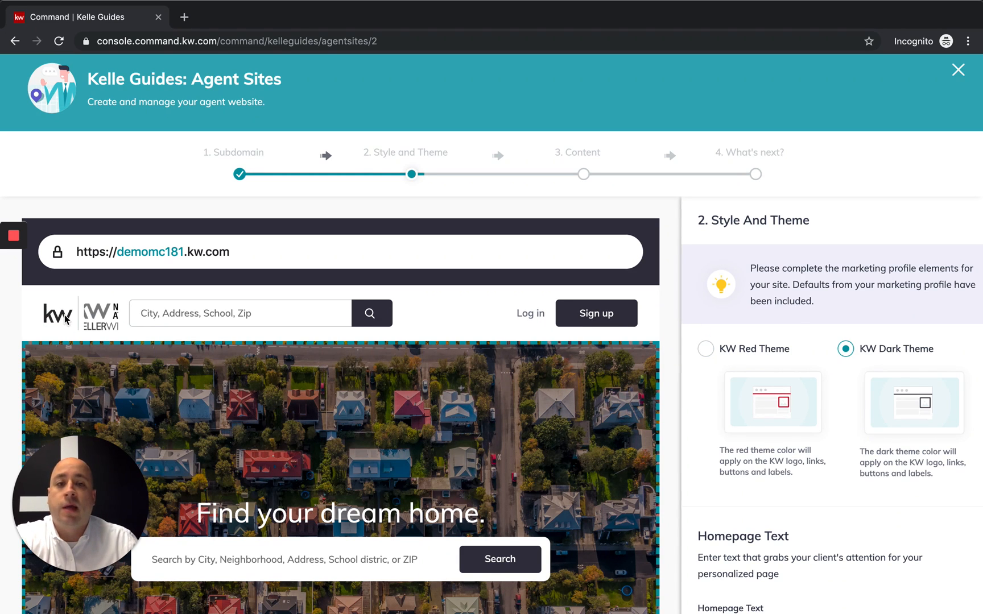
click(706, 349)
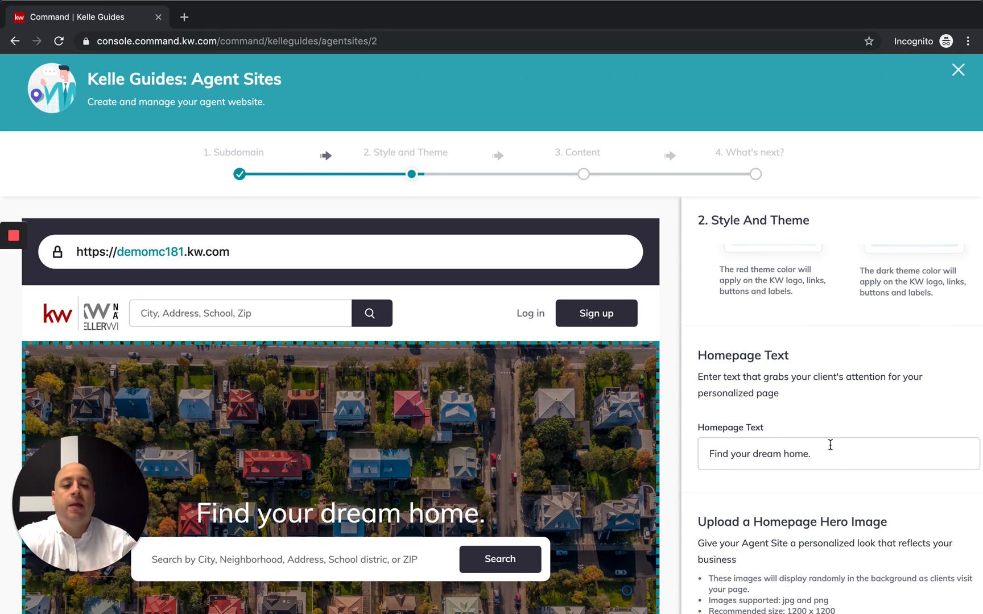
click(835, 454)
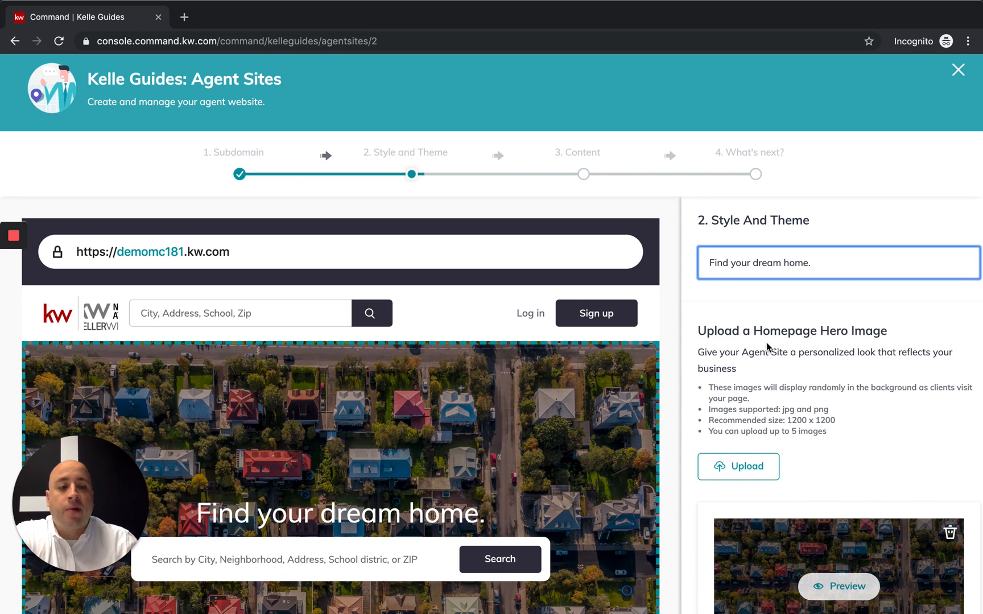
Review the uploaded hero images and save Style and Theme to reach step 3, Content.
scroll(down, 3)
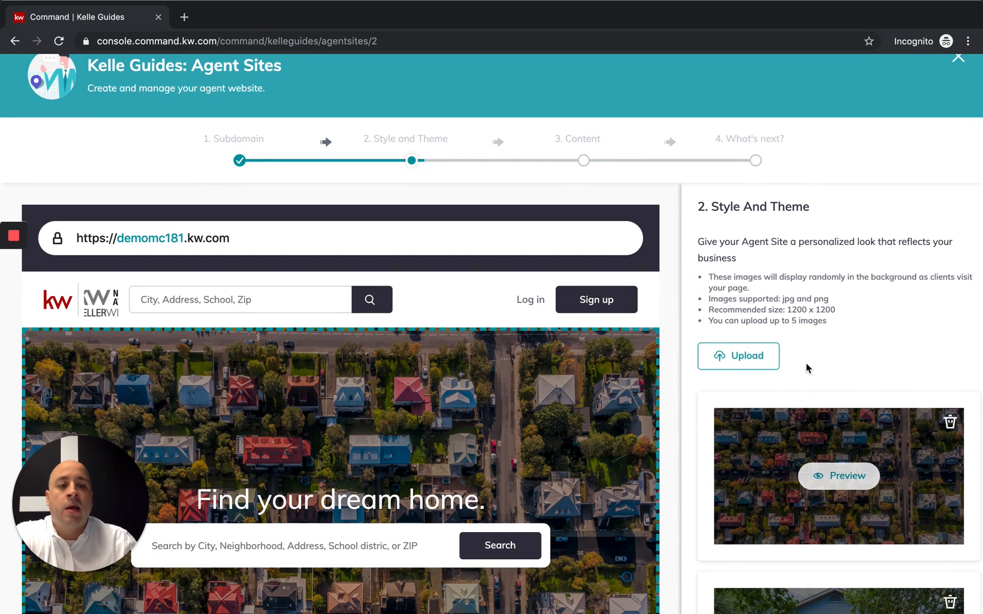
mouse_move(809, 321)
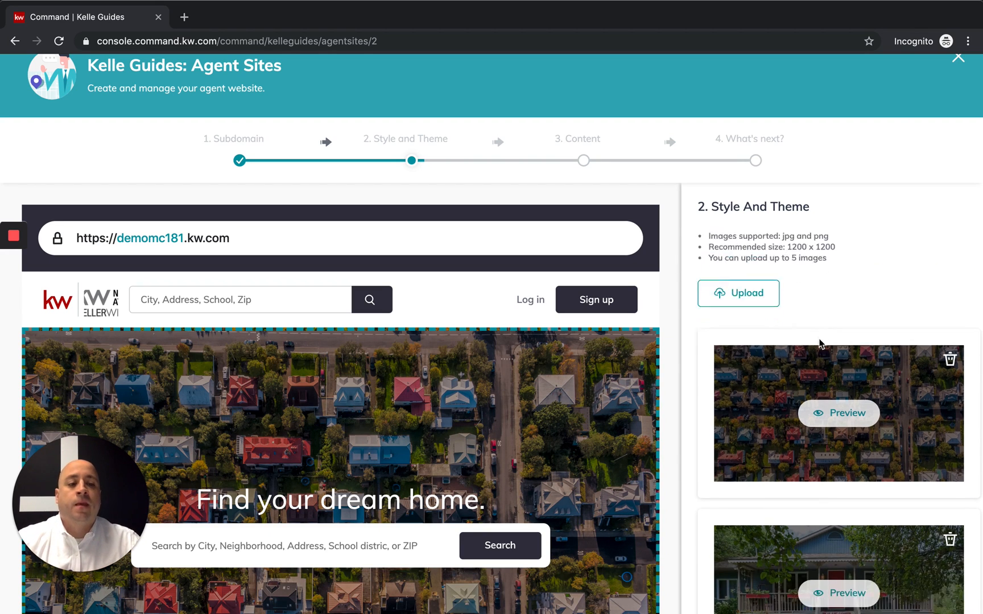
scroll(down, 3)
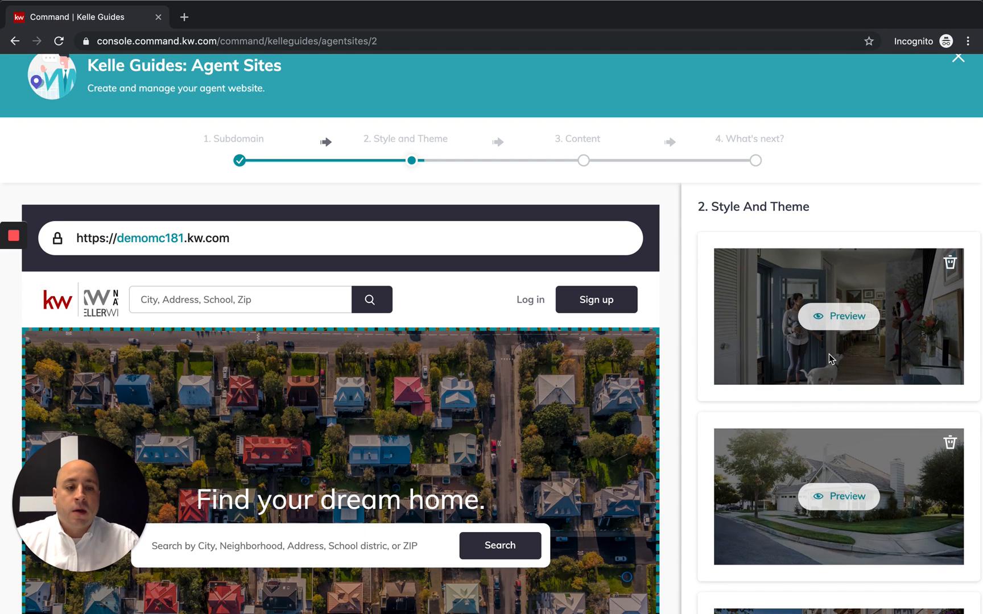
scroll(down, 3)
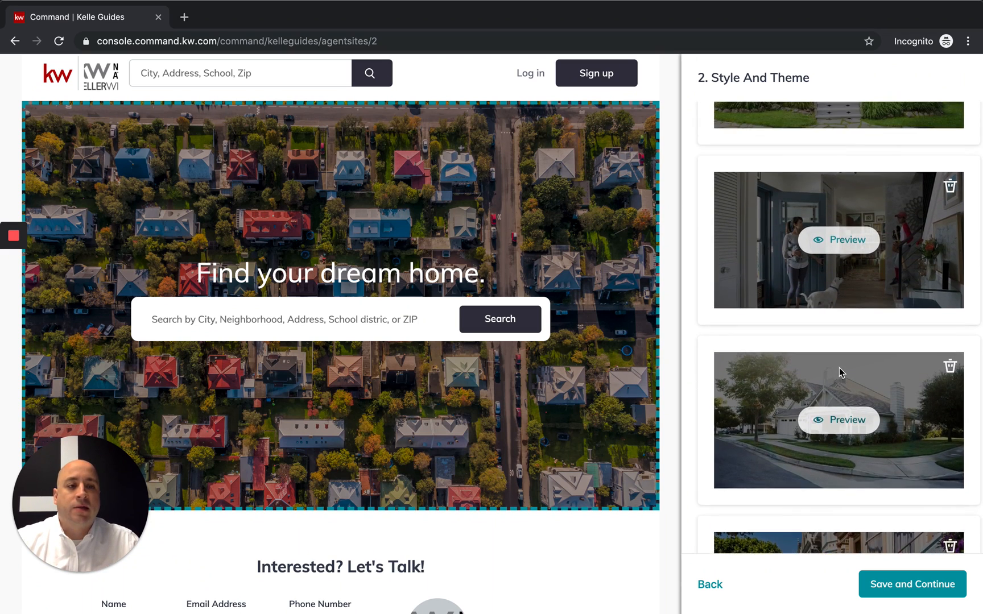
scroll(down, 3)
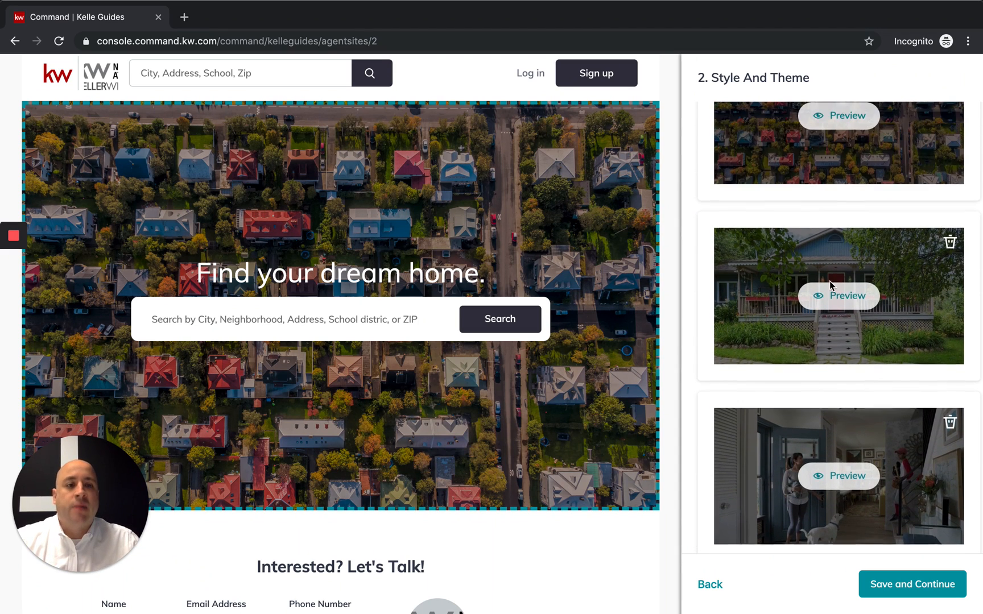
scroll(down, 3)
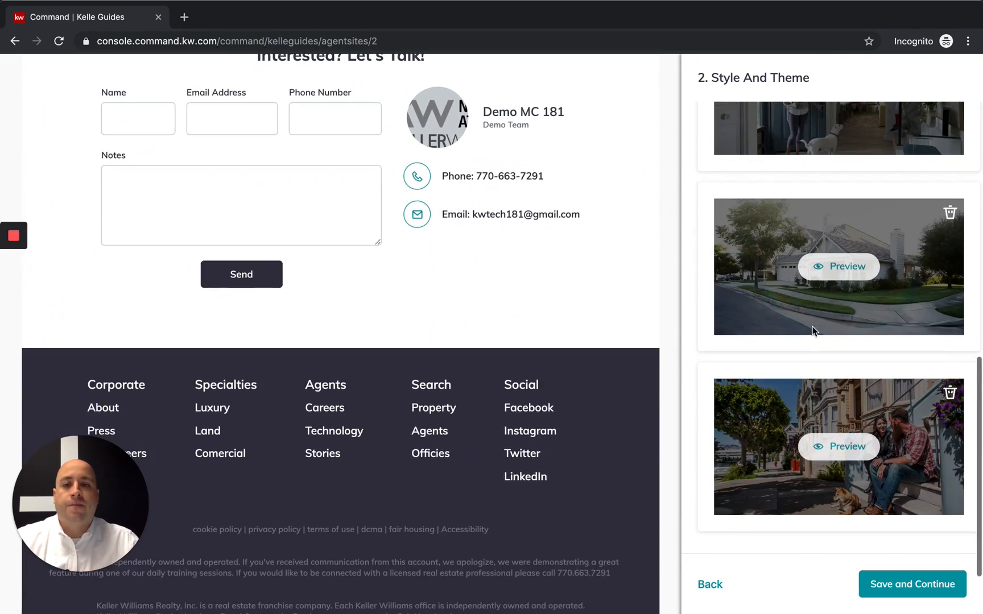
click(913, 584)
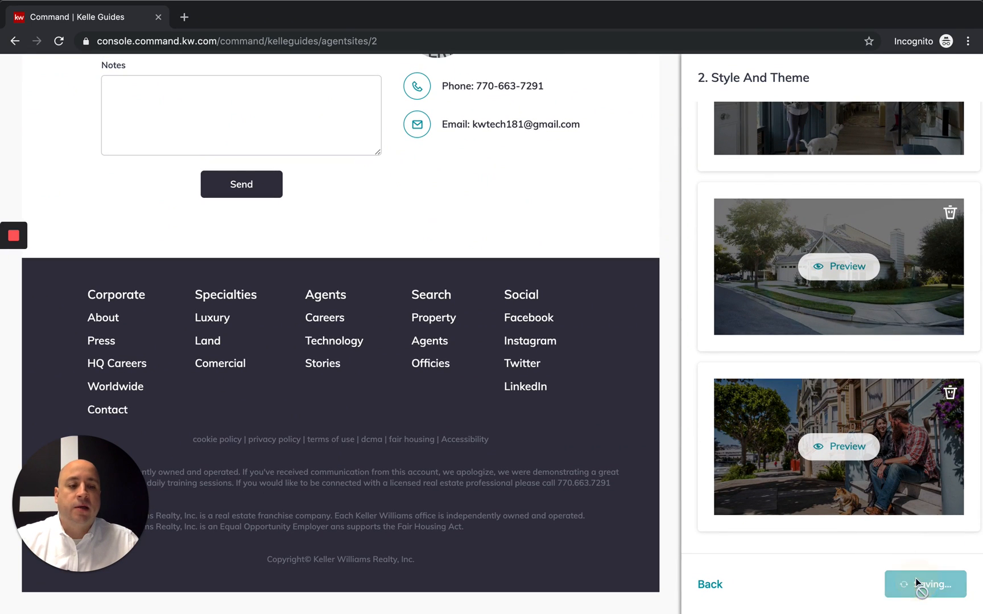
click(921, 584)
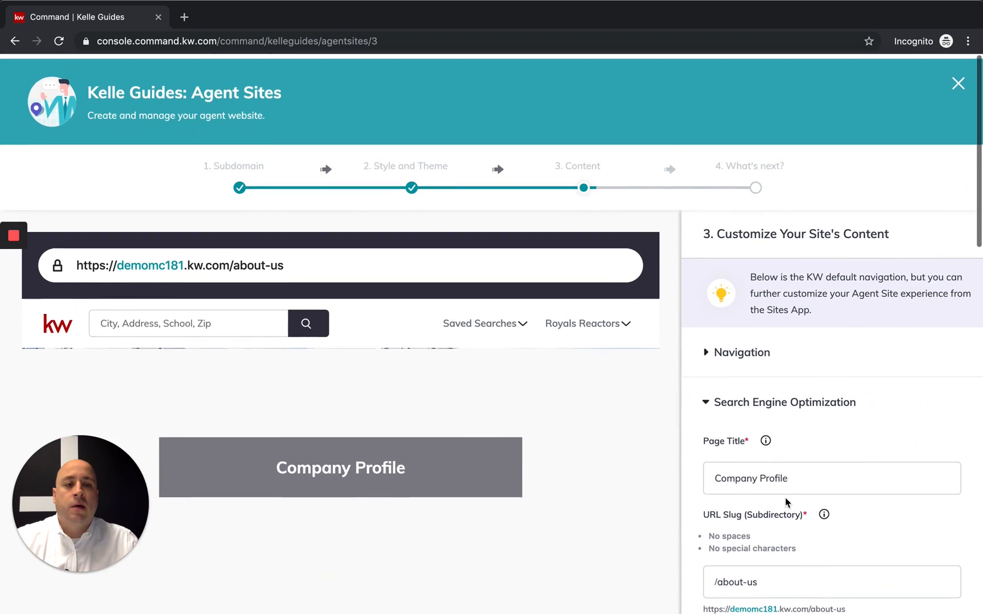
Leave the Company Profile SEO fields at their defaults and continue to the About Me page.
scroll(down, 3)
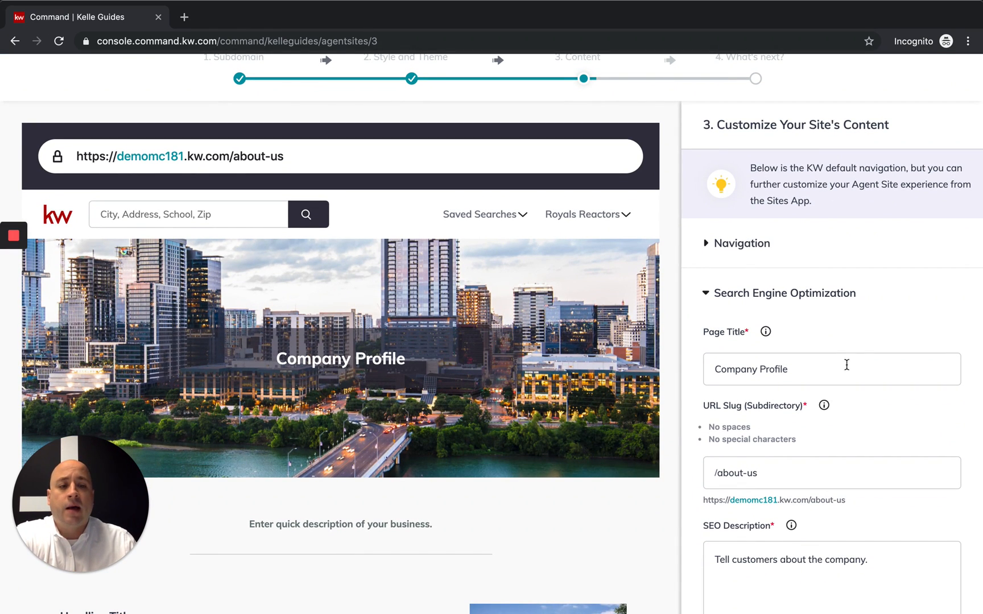
scroll(down, 3)
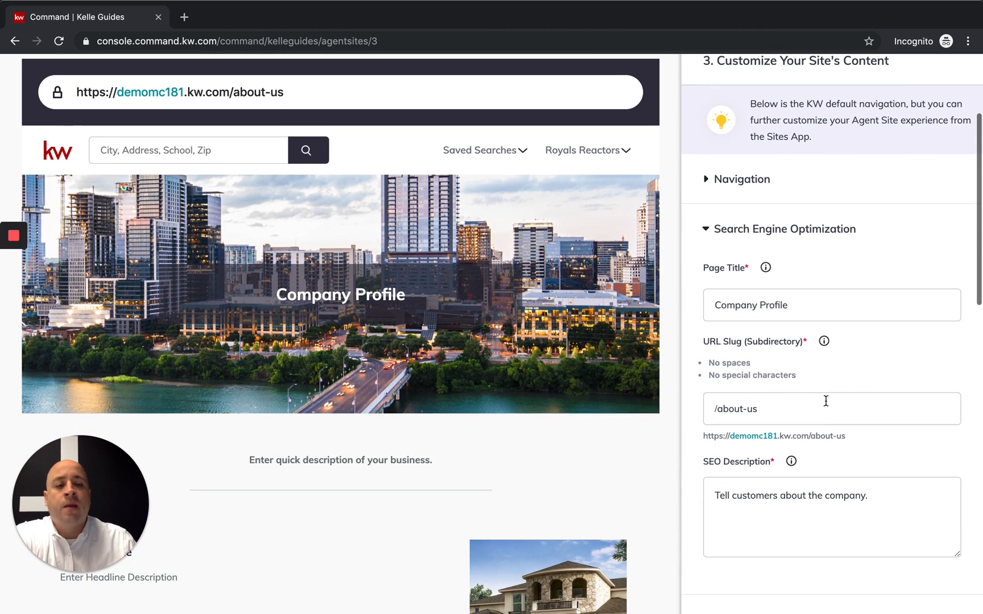
scroll(down, 3)
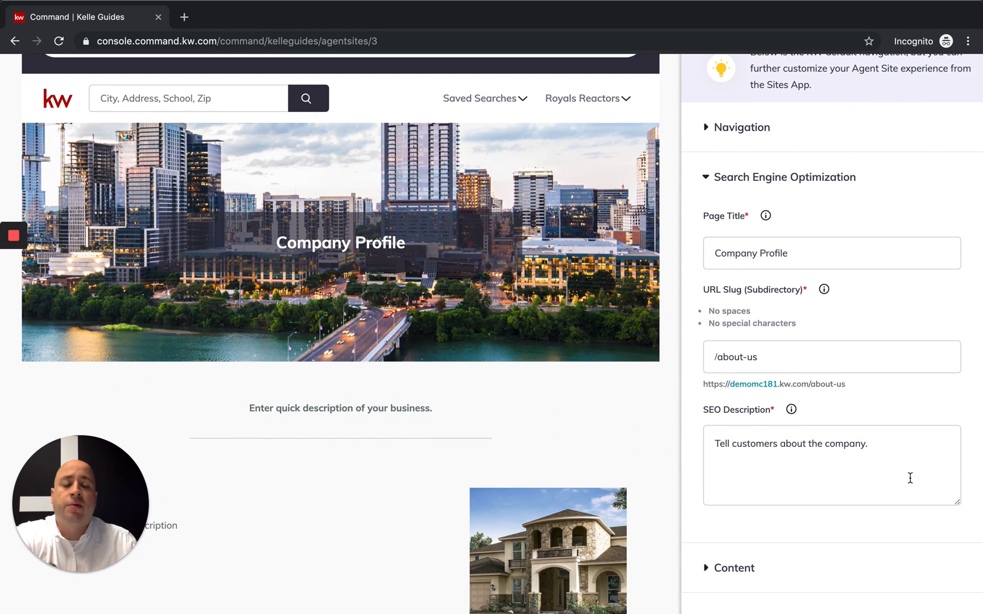
scroll(down, 3)
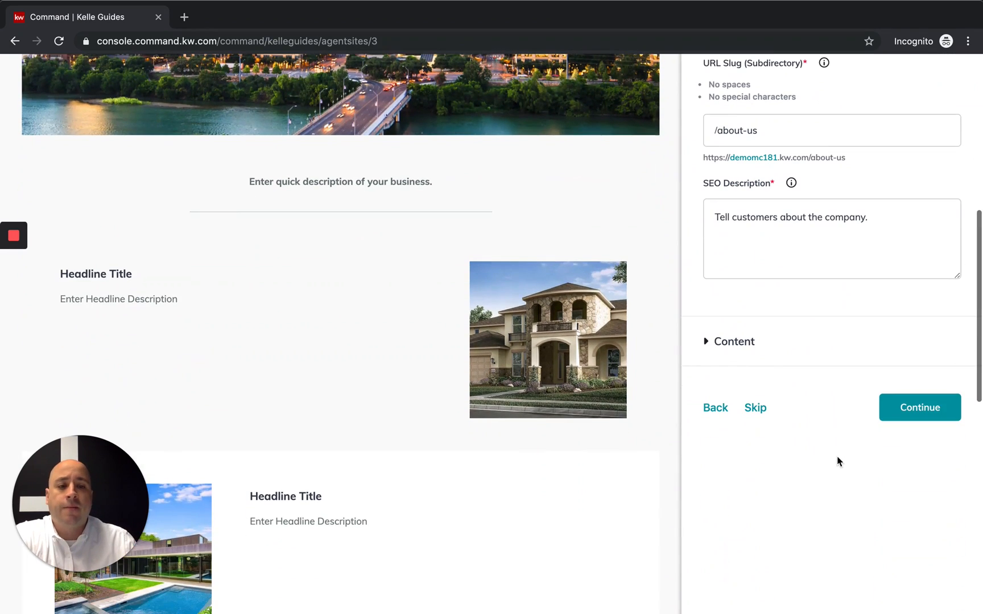
click(920, 407)
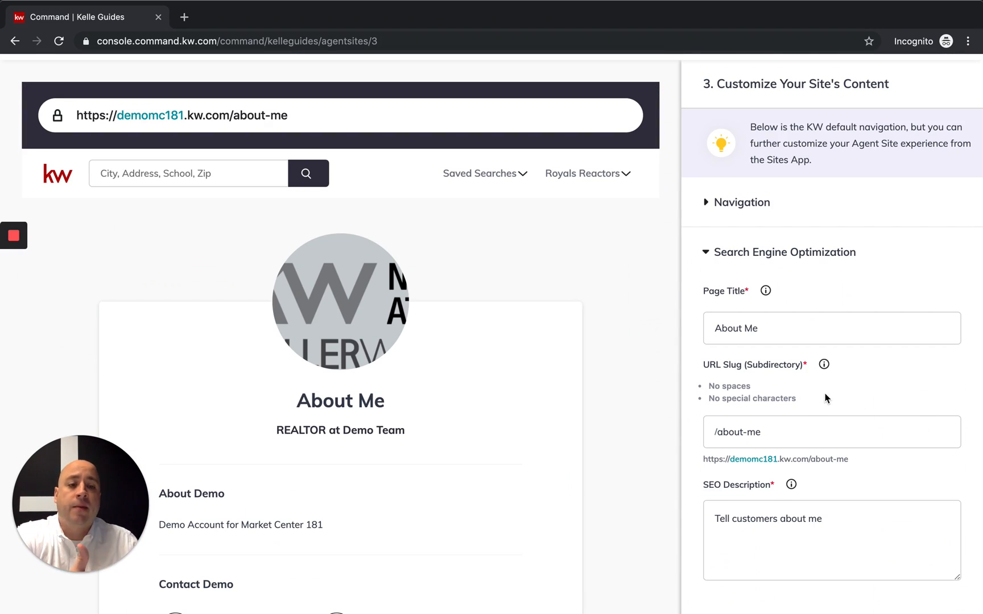
Replace the About Me SEO description with "We're the BEST!!!!" and continue to Contact Us.
scroll(down, 3)
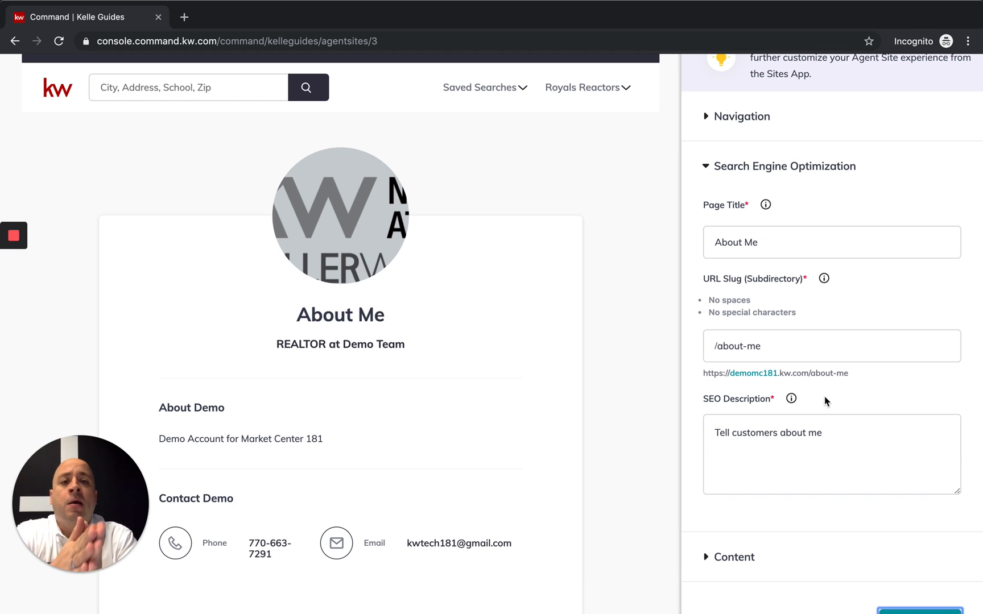
mouse_move(845, 425)
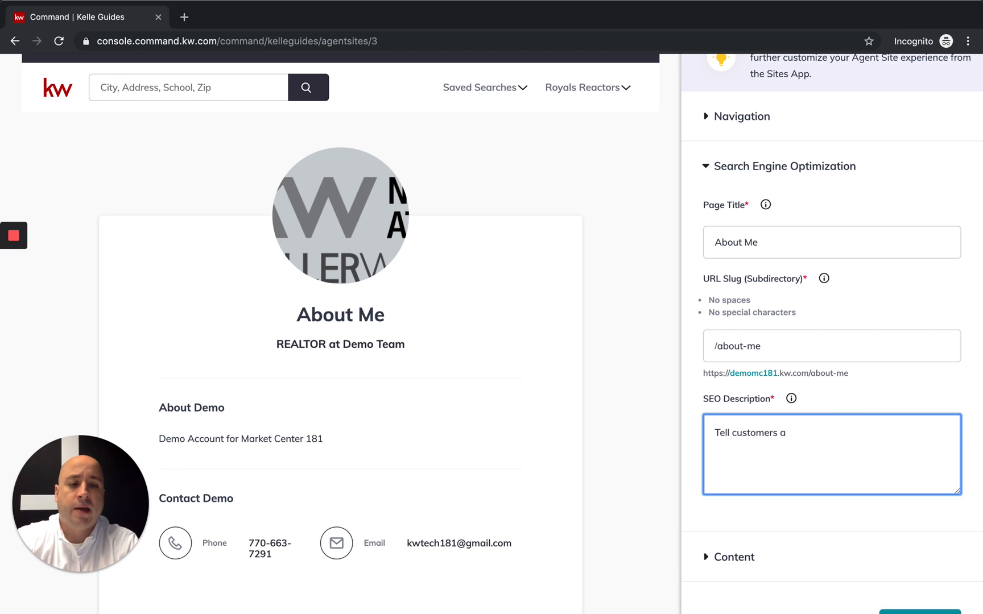
text(We're the BEST!!!!)
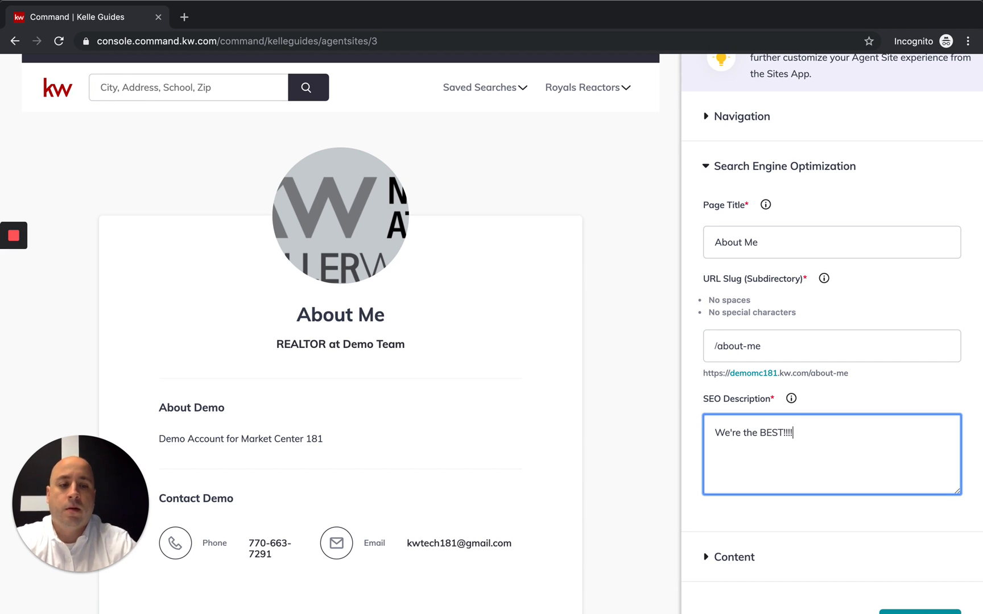
scroll(down, 3)
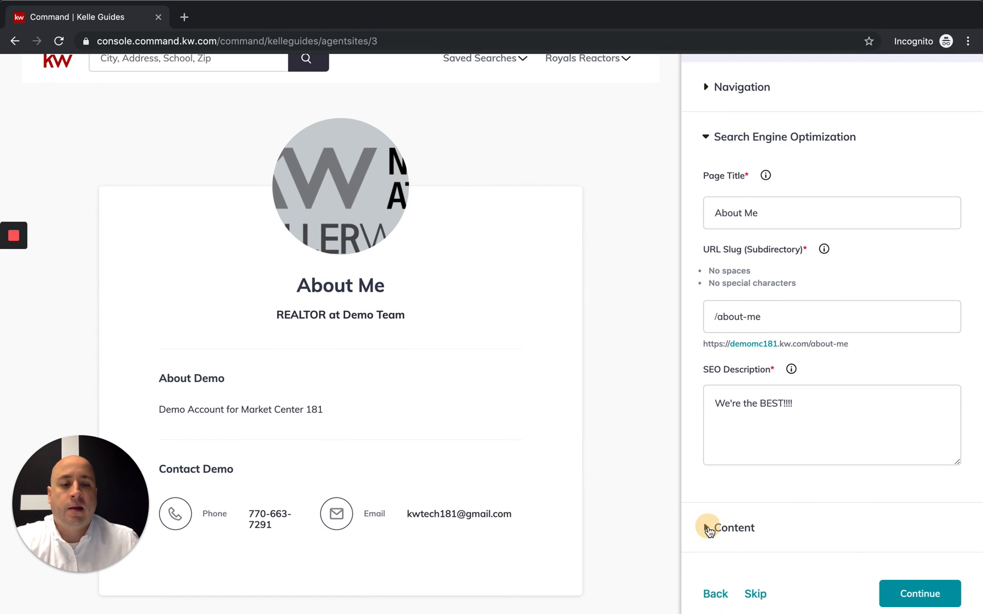
click(733, 527)
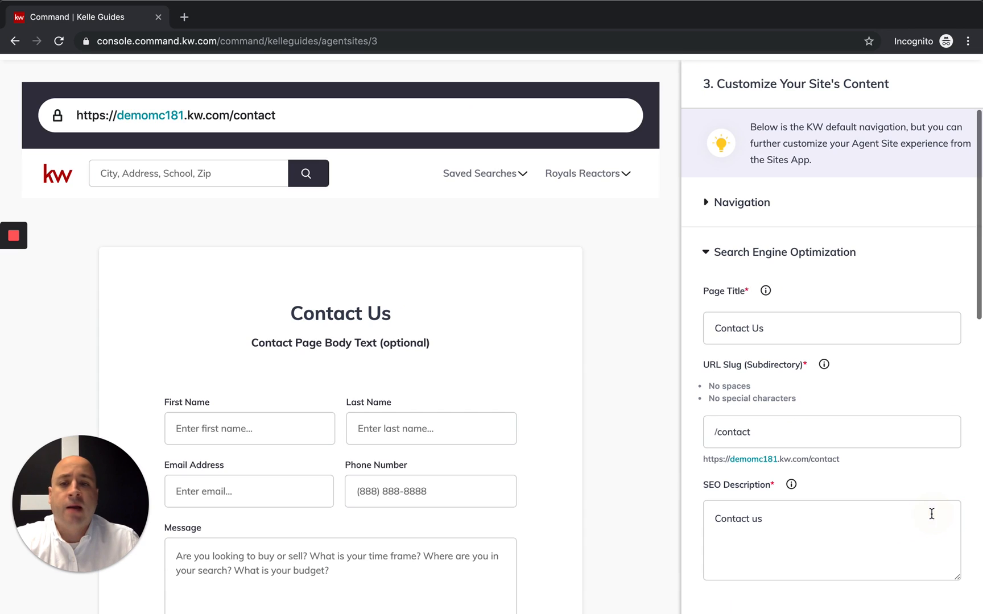
mouse_move(420, 355)
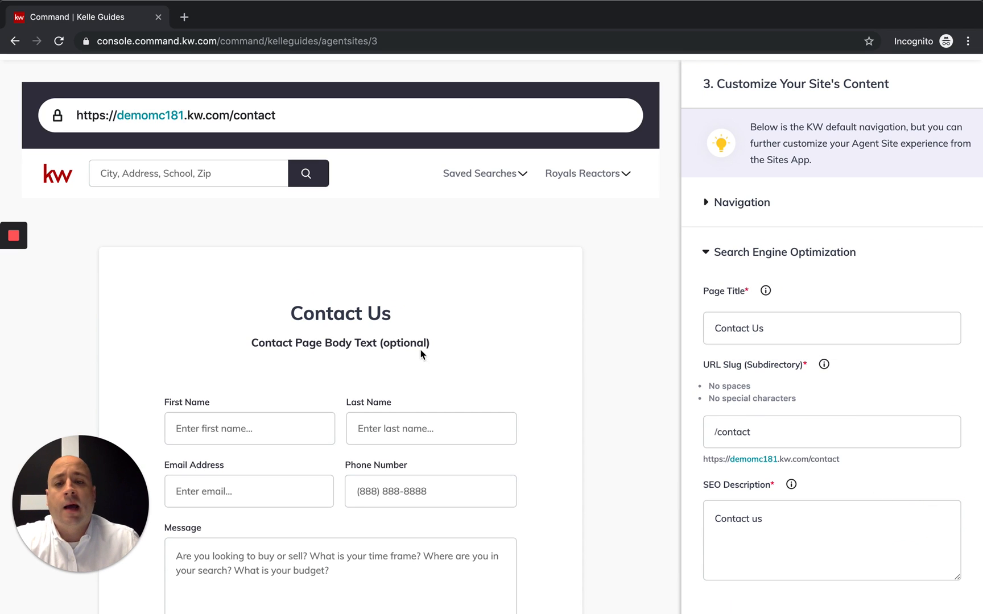
Keep the default Contact Us title, /contact slug and description, then save and continue.
scroll(down, 3)
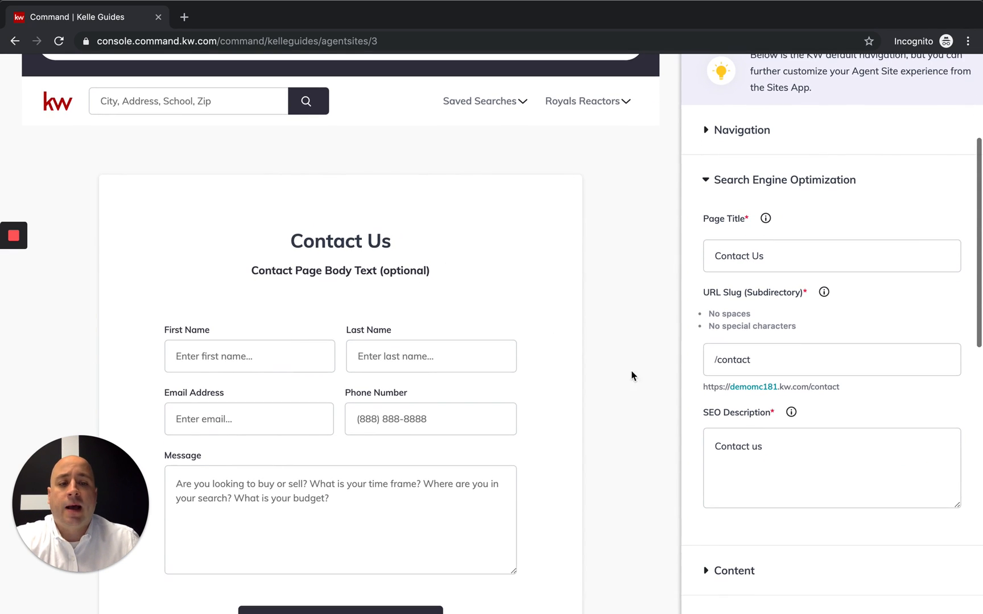
scroll(down, 3)
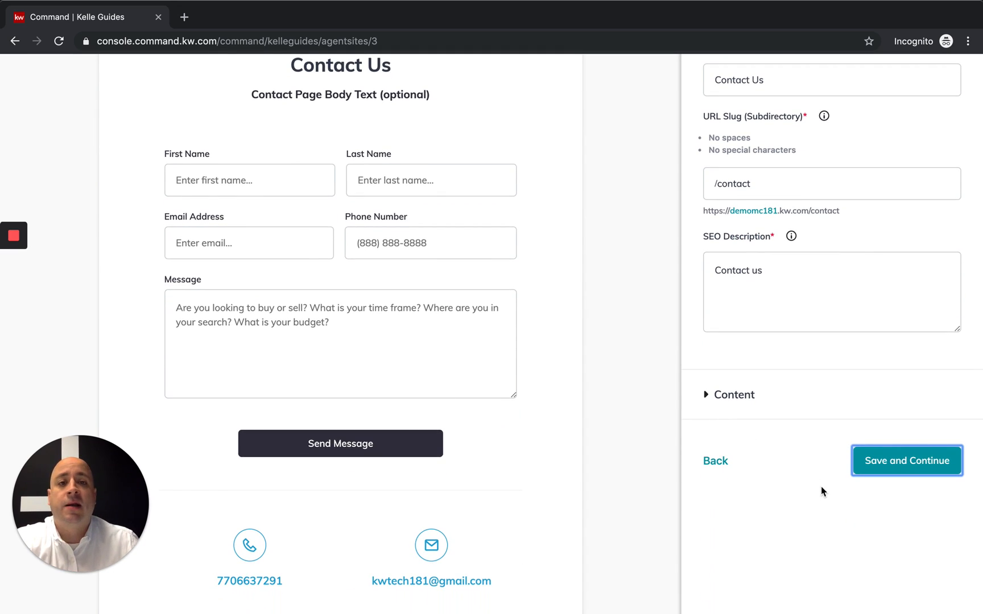
click(906, 461)
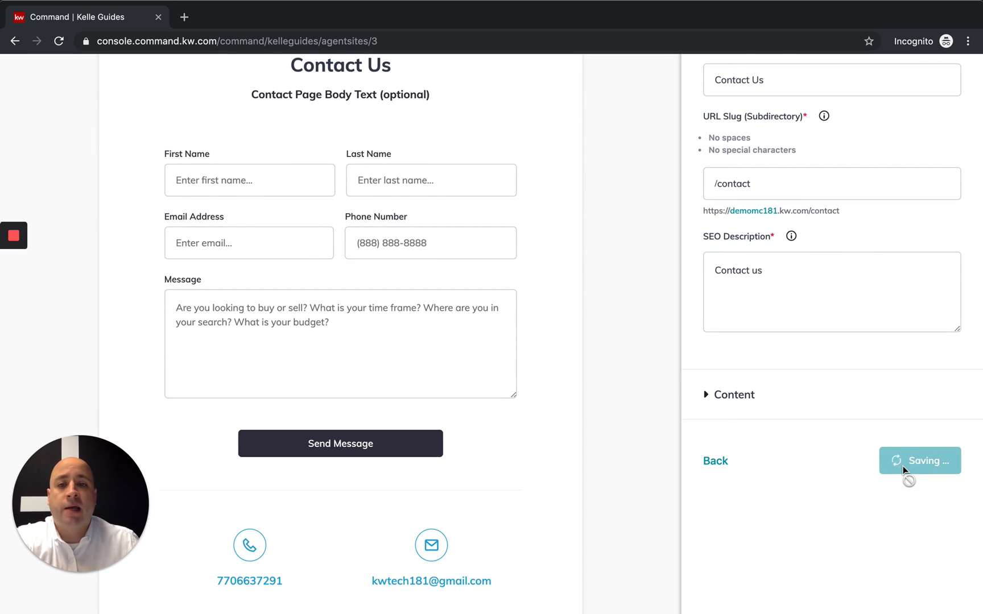